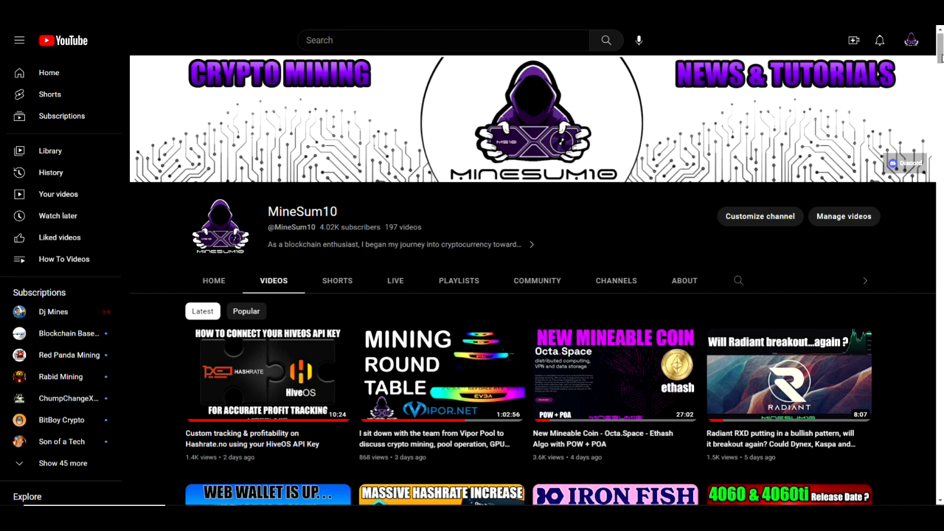
Scroll the hashrate.no GPU list down to the NVIDIA RTX 3070 and show its profitability details
scroll("down", 3)
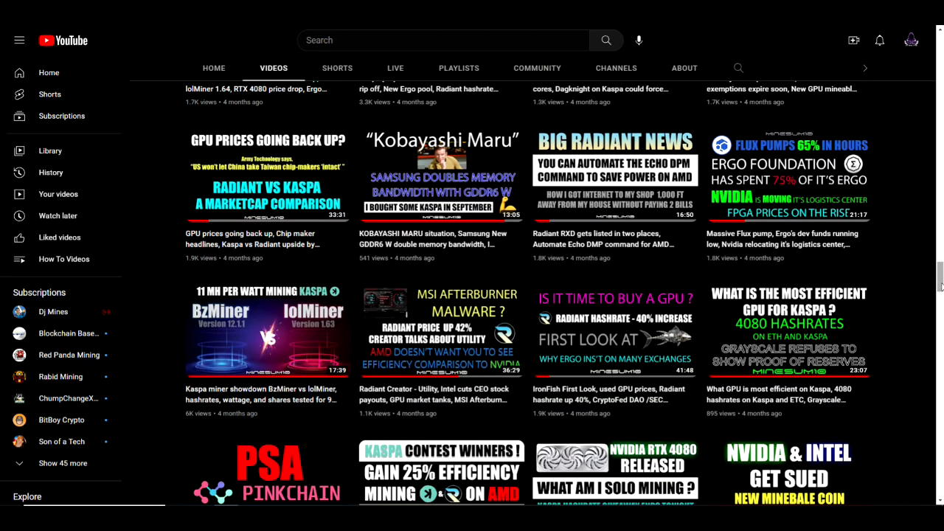
scroll("down", 3)
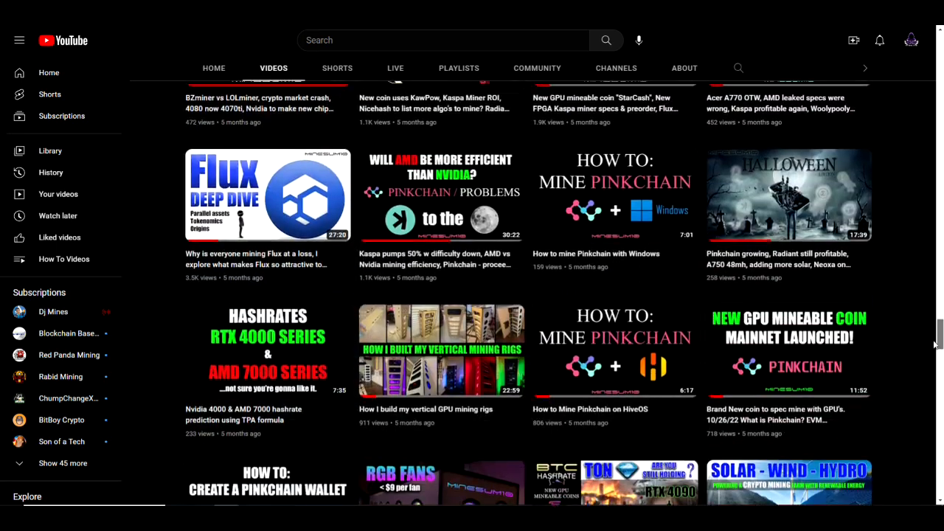
scroll("down", 3)
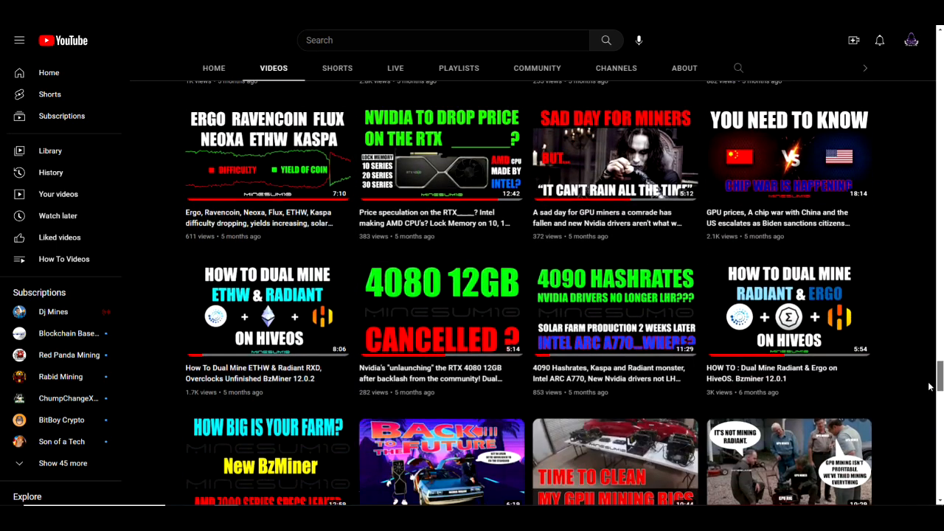
scroll("down", 3)
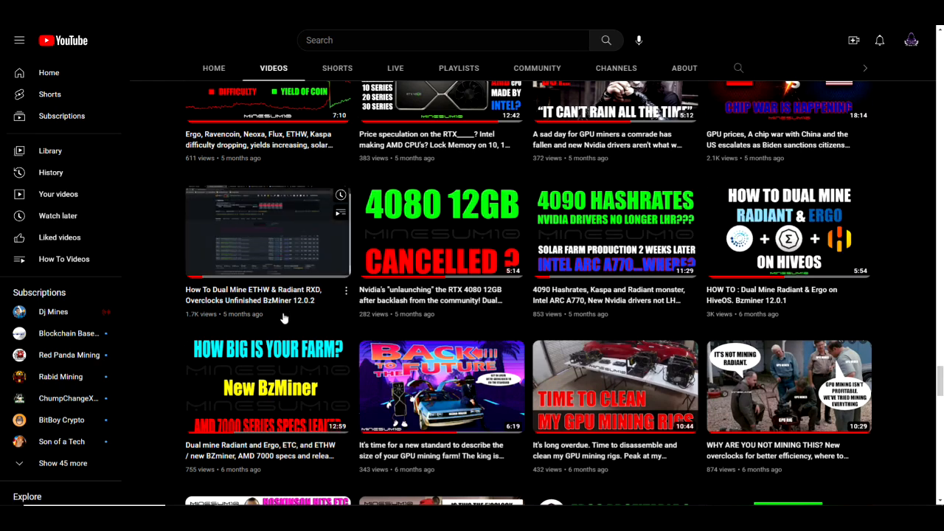
scroll("down", 3)
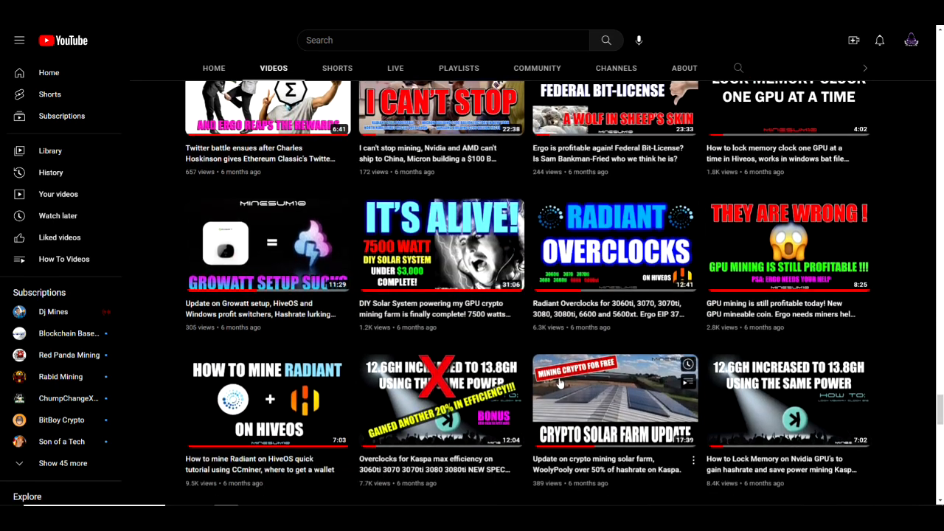
scroll("down", 3)
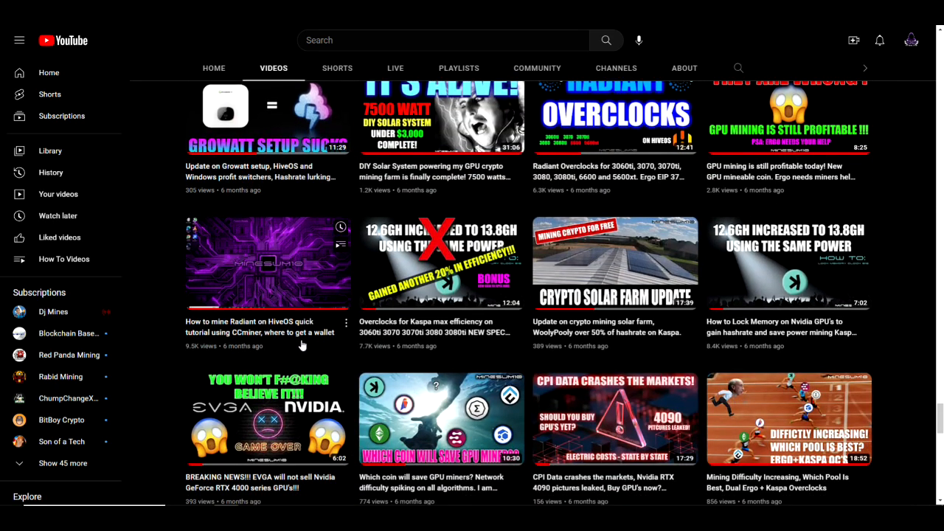
scroll("down", 3)
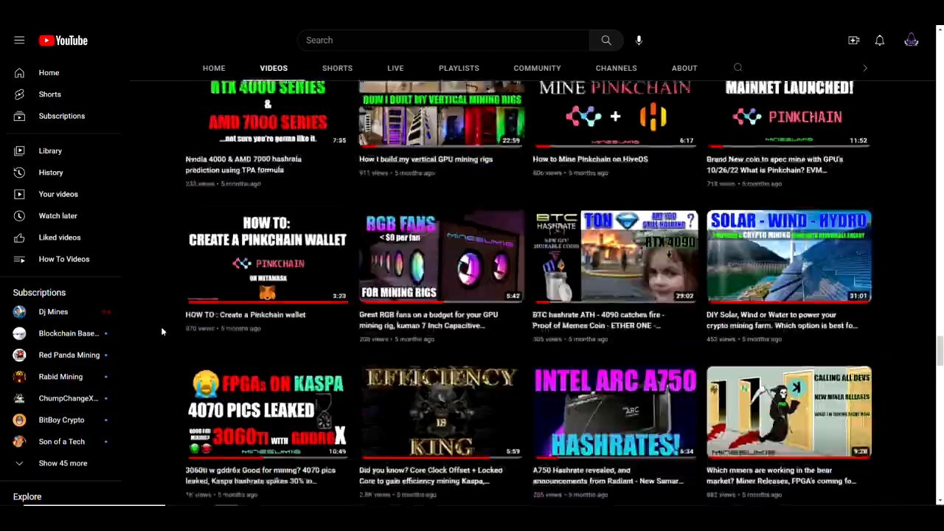
scroll("down", 3)
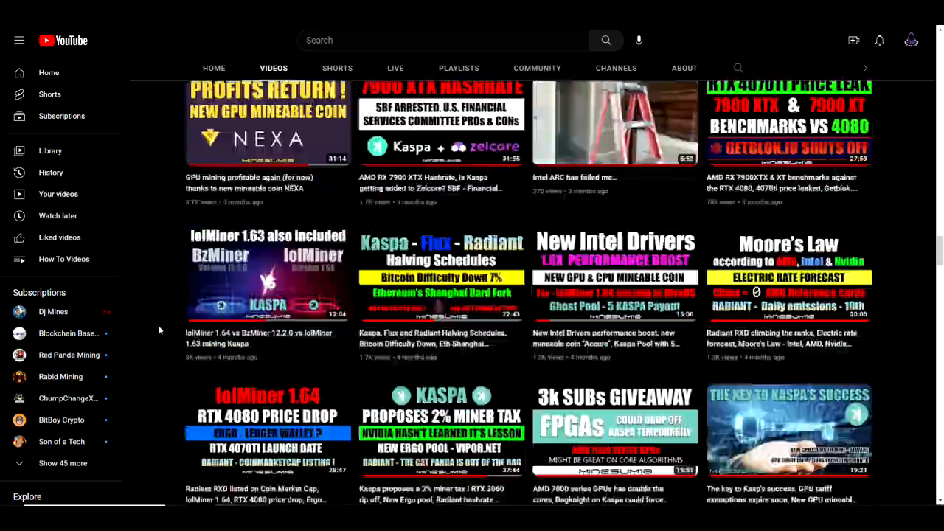
scroll("down", 3)
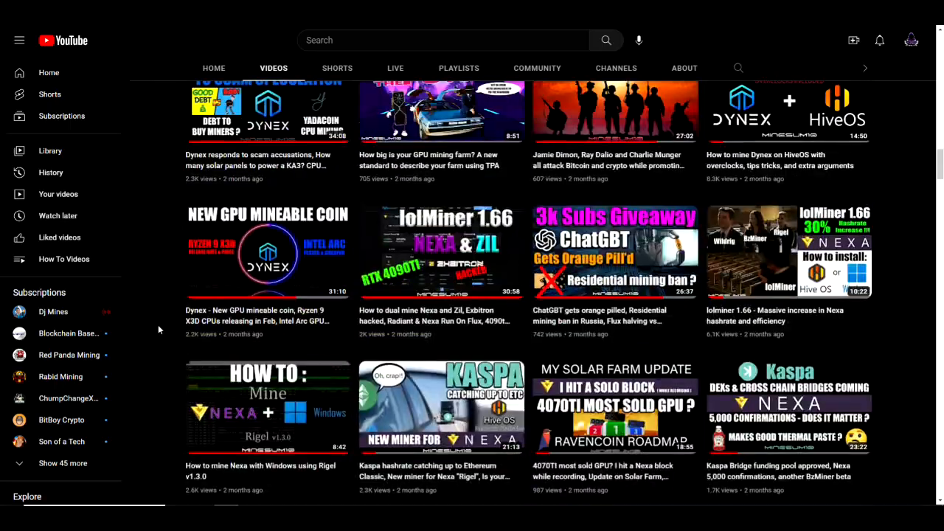
scroll("down", 3)
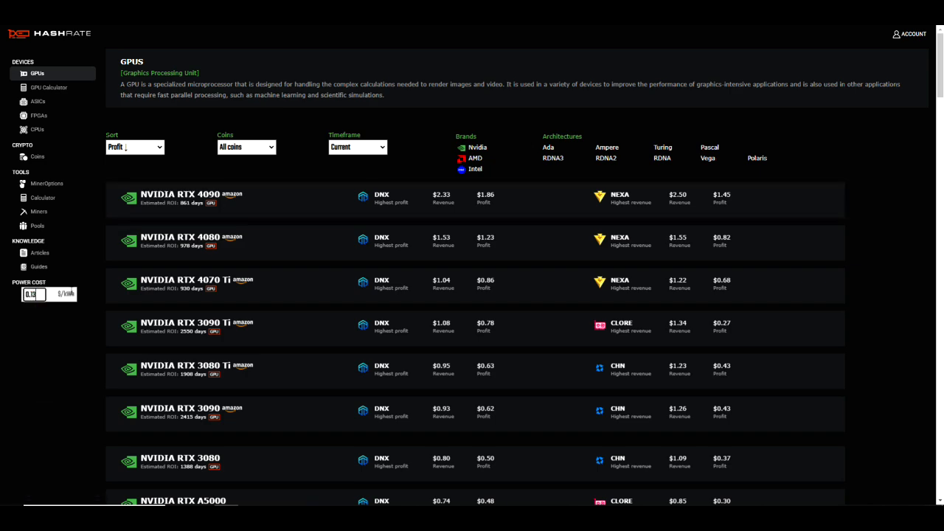
scroll("down", 3)
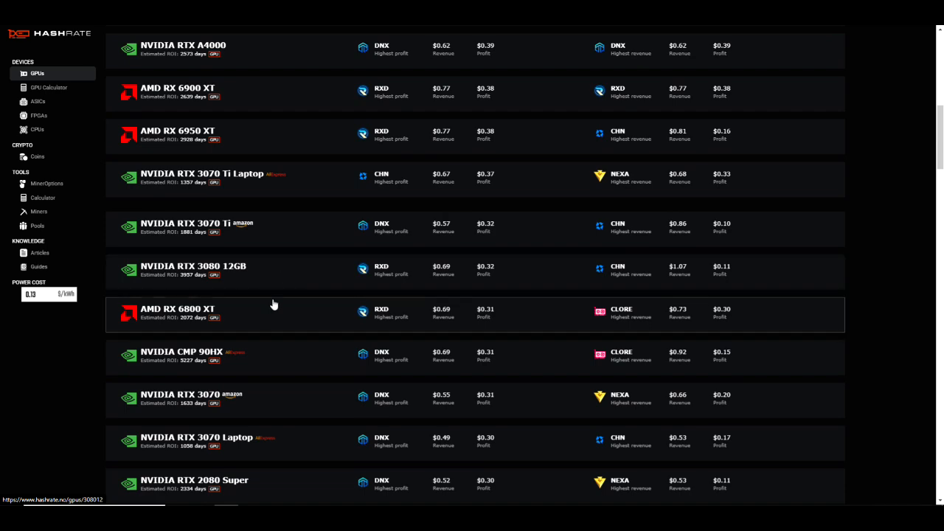
scroll("down", 3)
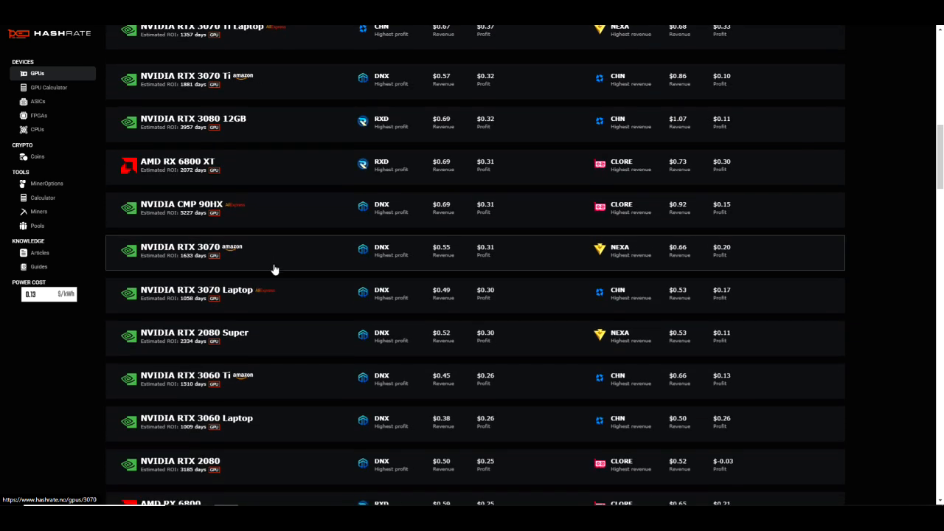
left_click(177, 248)
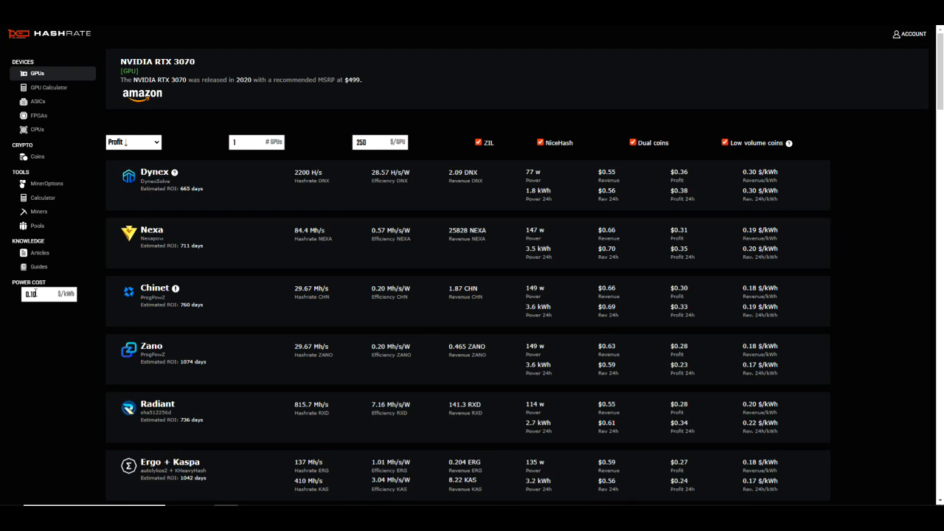
Enter 0.13 as the power cost and highlight the Radiant high overclock power estimate
type("0.13")
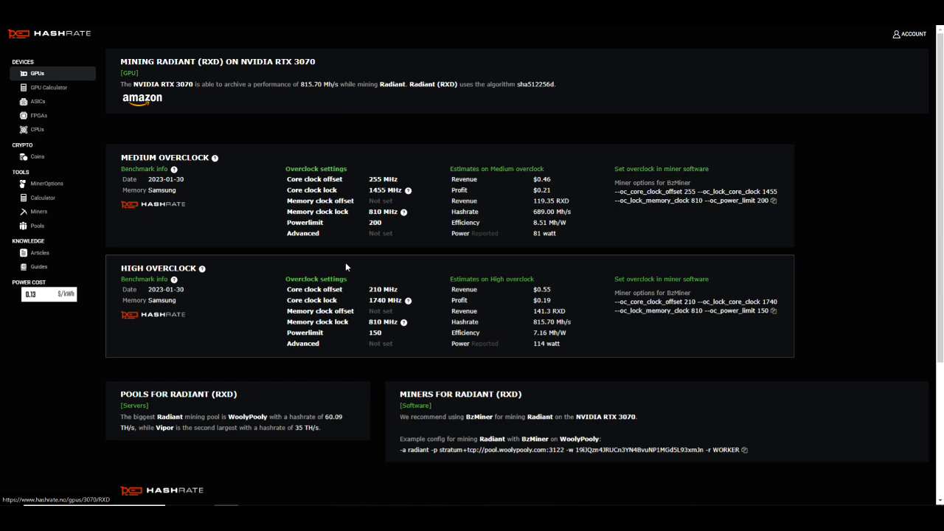
mouse_move(249, 218)
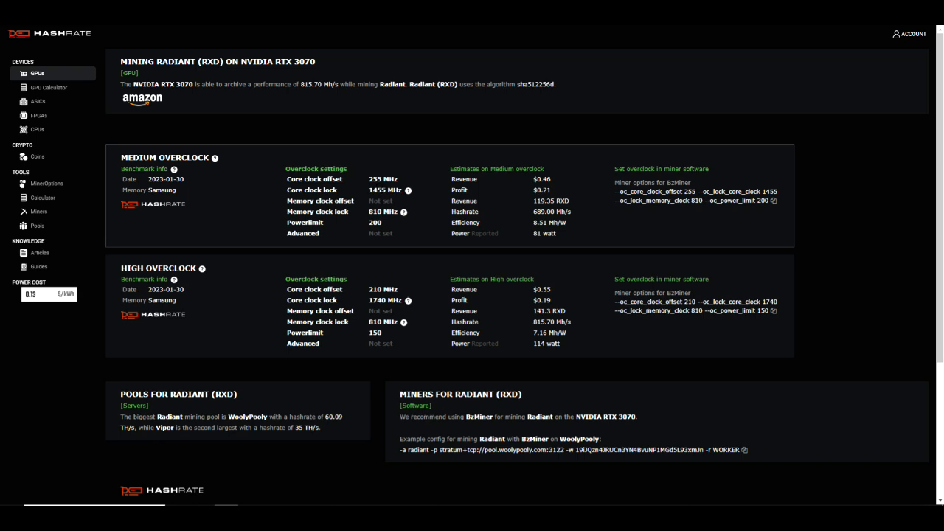
mouse_move(382, 200)
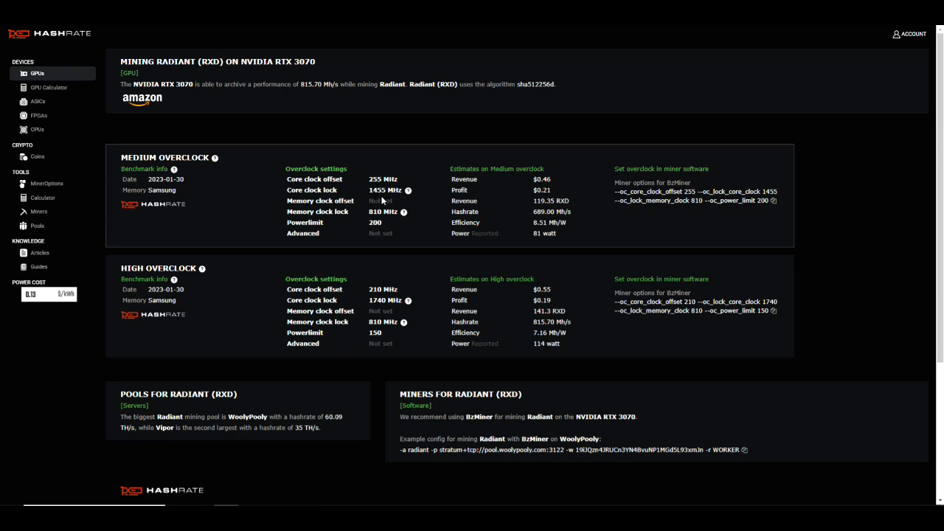
mouse_move(551, 233)
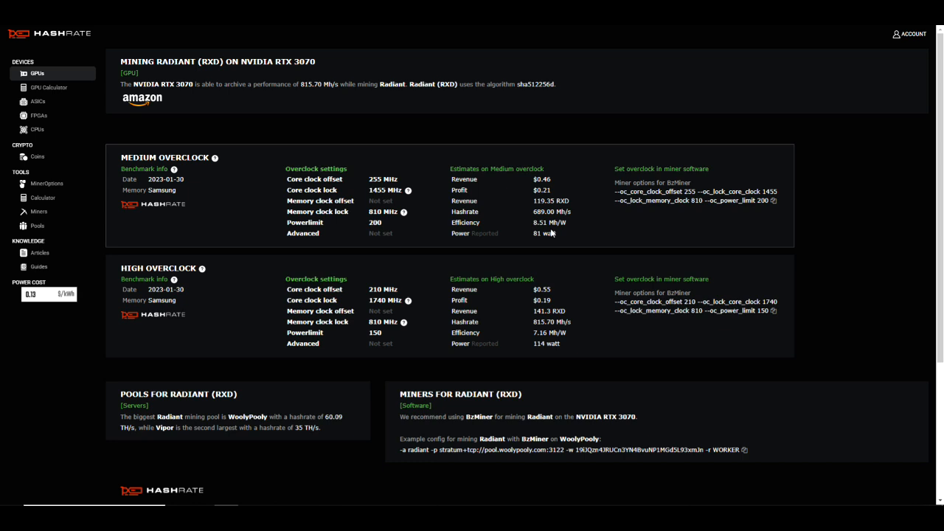
double_click(540, 213)
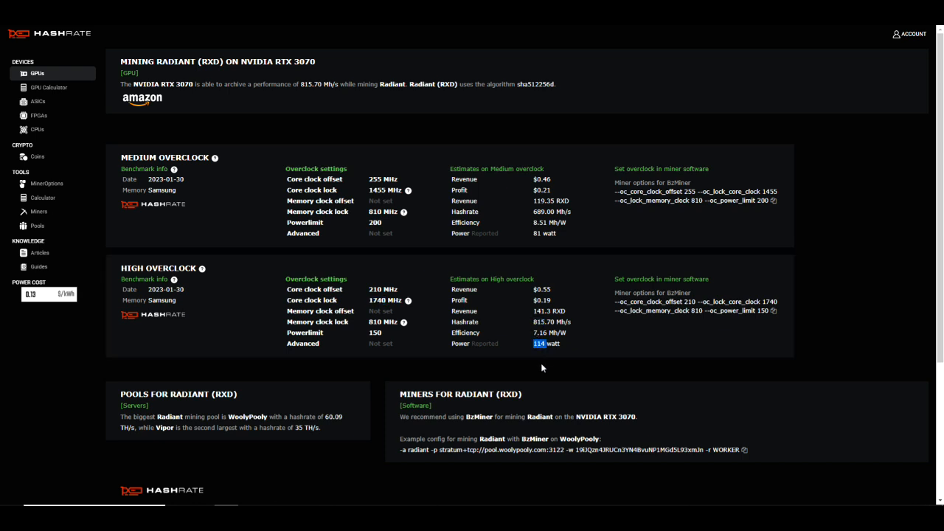
mouse_move(338, 319)
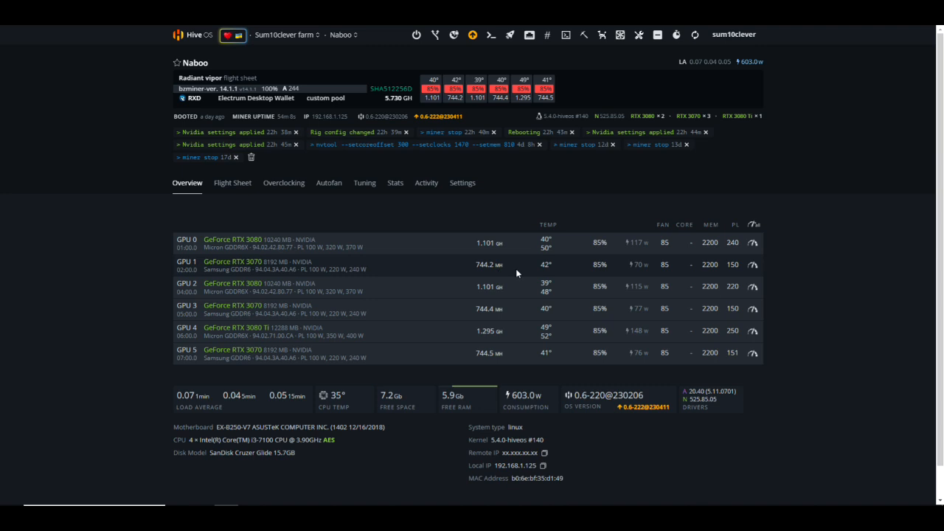
mouse_move(640, 268)
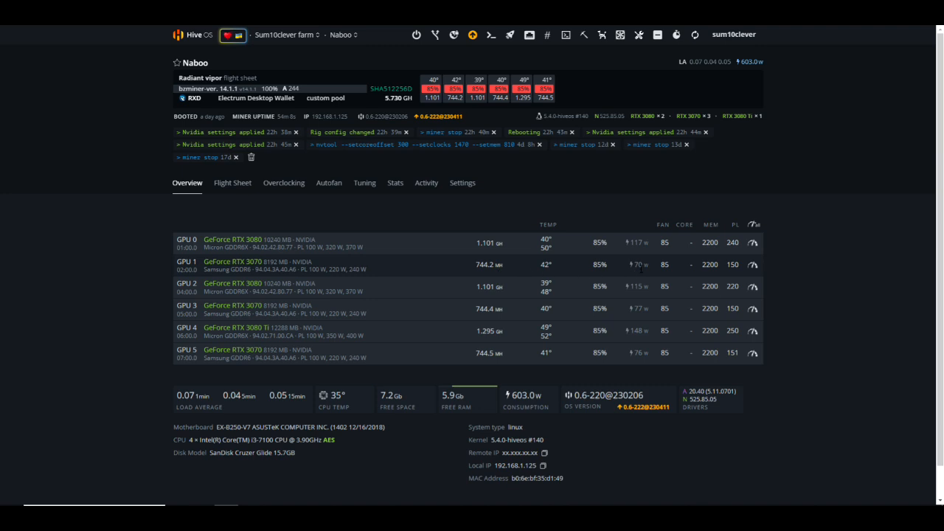
mouse_move(528, 275)
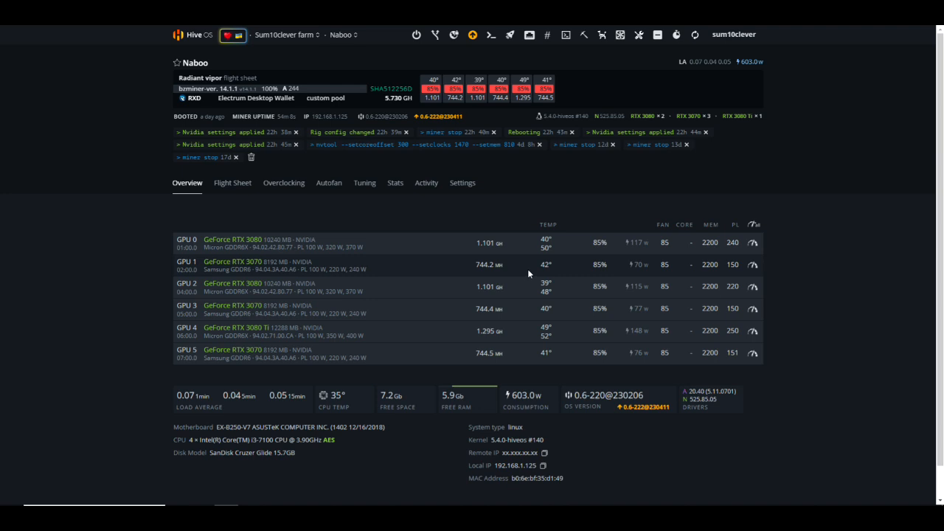
mouse_move(510, 268)
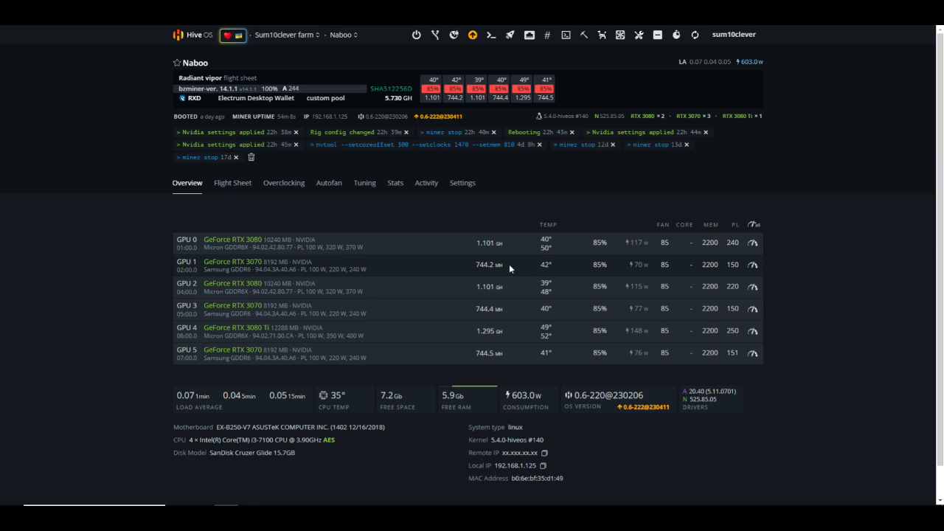
mouse_move(485, 276)
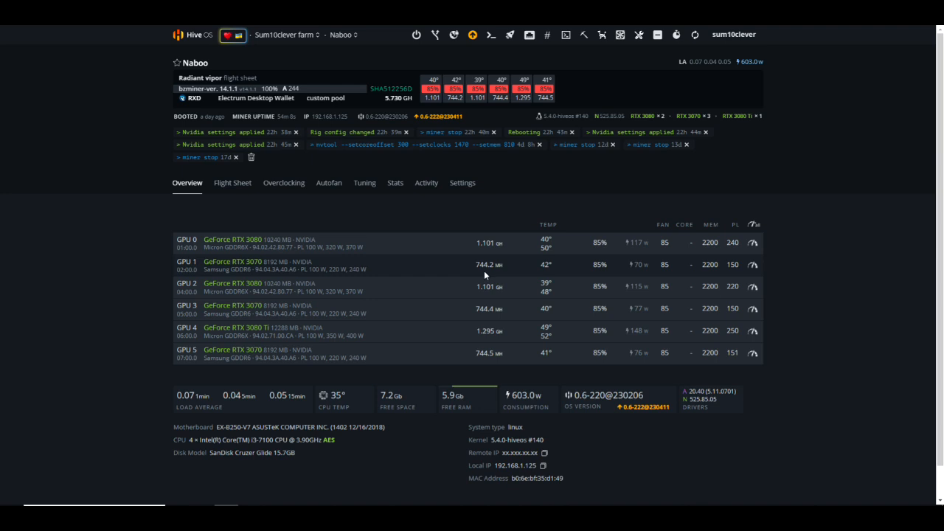
mouse_move(410, 215)
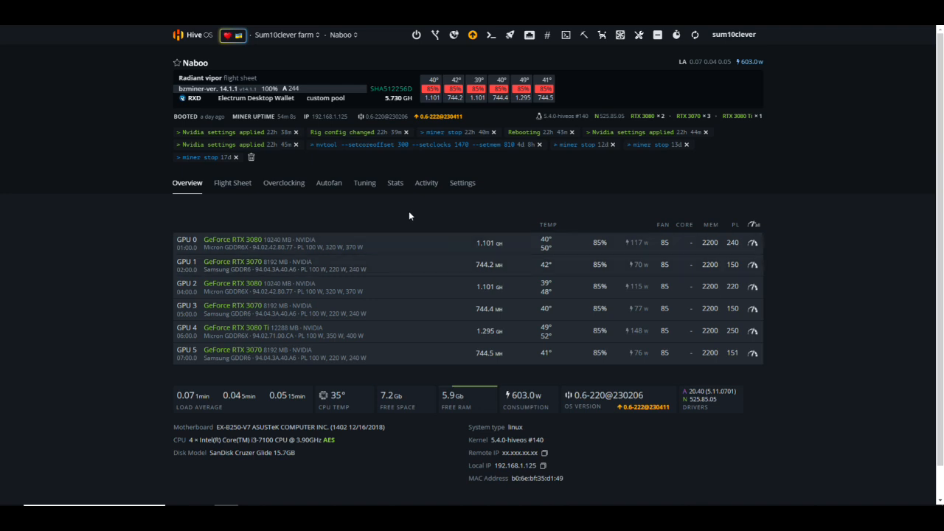
Show the Naboo rig's Flight Sheet tab with the Radiant lolMiner sheet's options menu
left_click(496, 35)
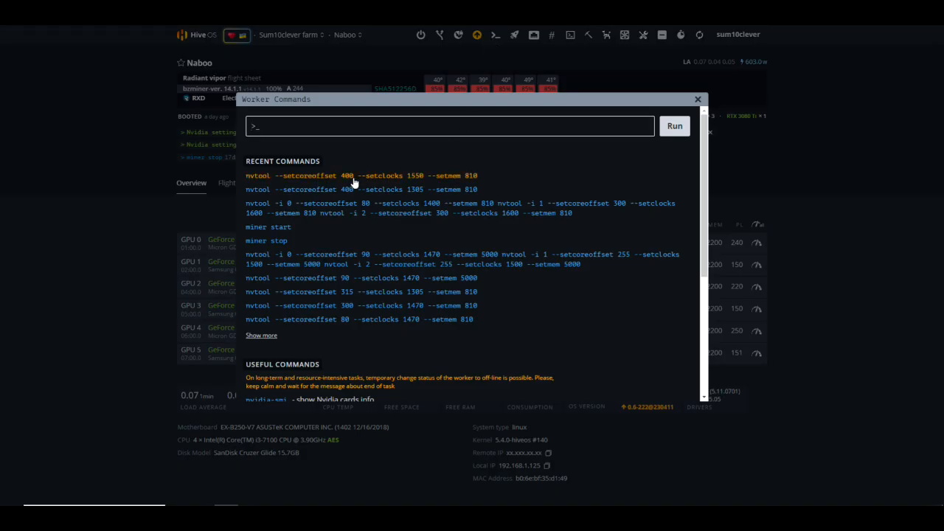
mouse_move(347, 183)
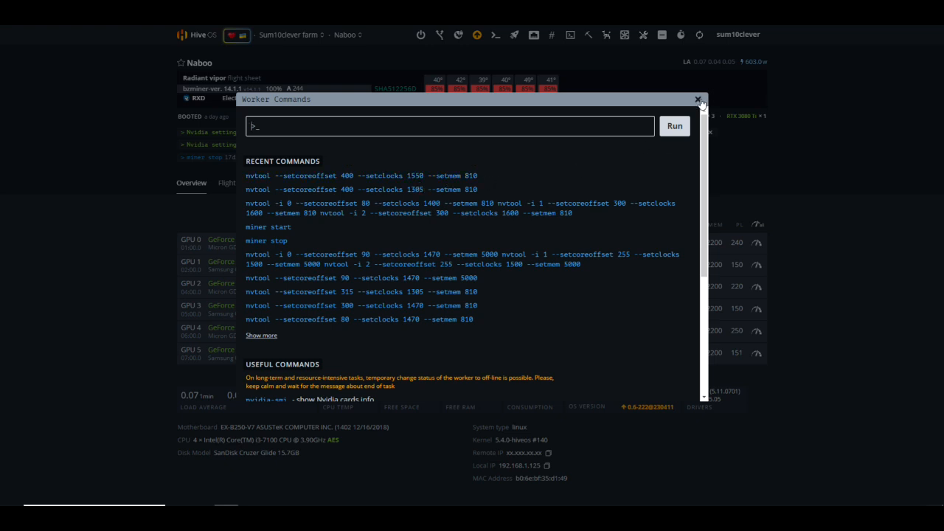
left_click(698, 100)
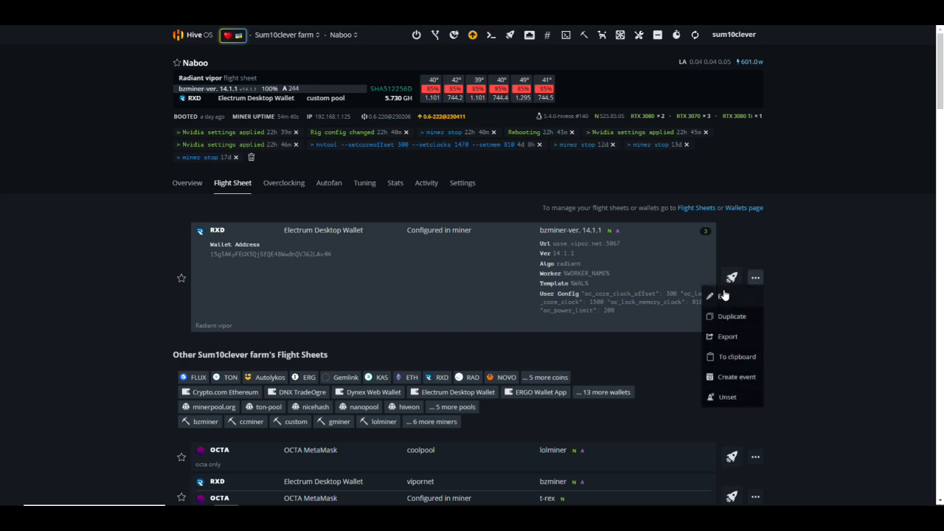
left_click(721, 295)
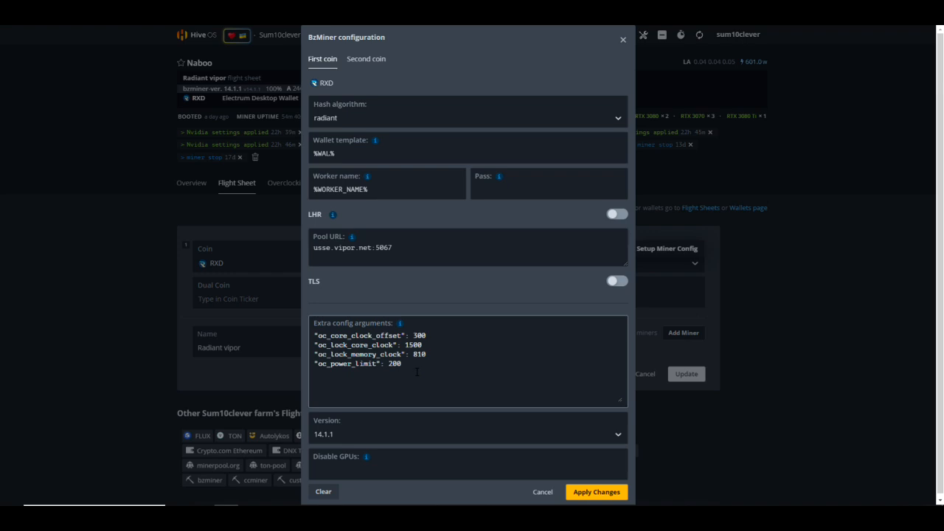
left_click(542, 492)
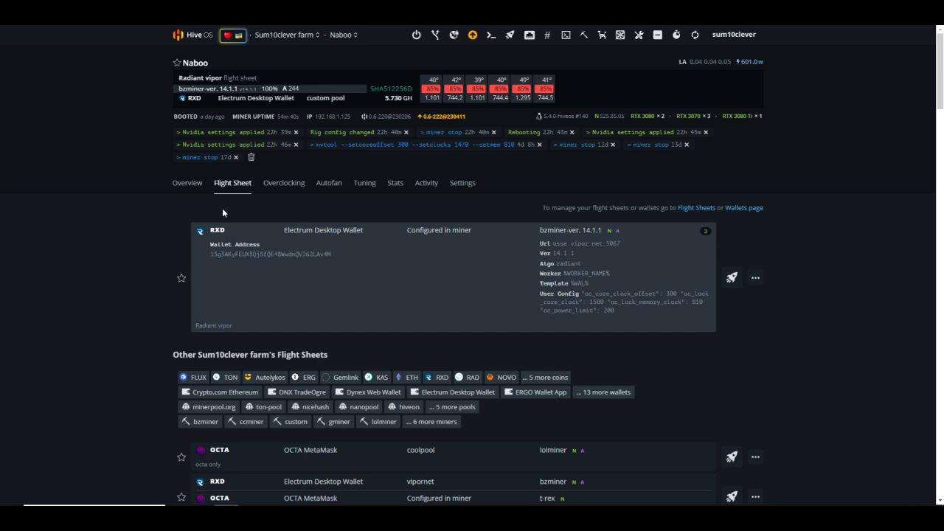
mouse_move(163, 197)
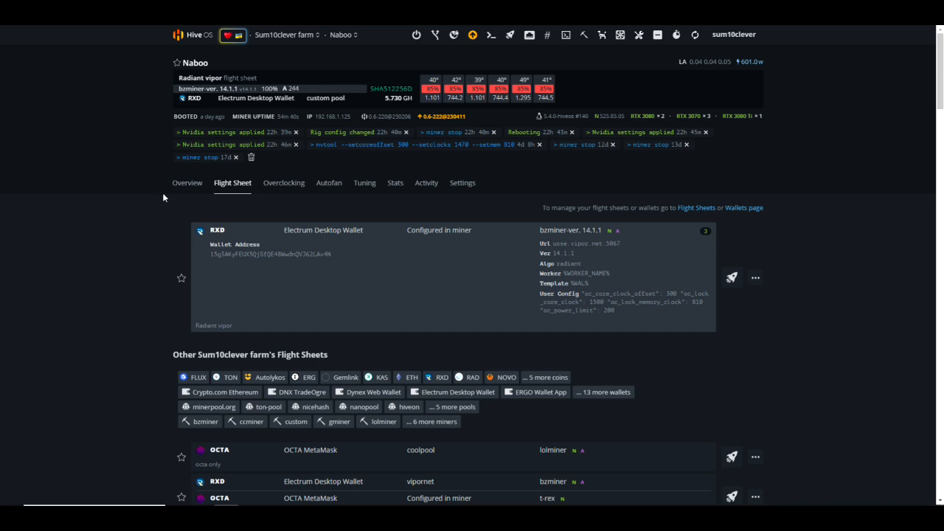
Show the Naboo rig's GPU overview with six GPUs totalling 5.562 GH/s
left_click(186, 182)
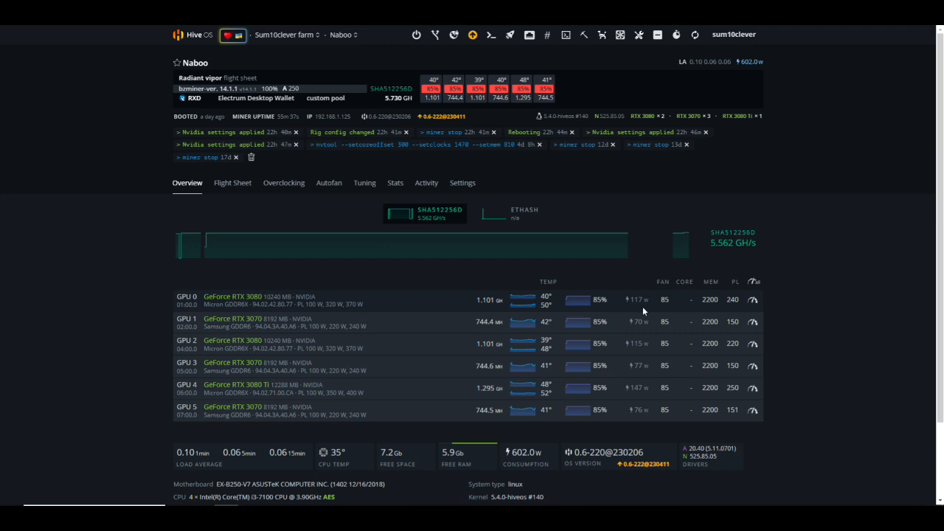
mouse_move(643, 332)
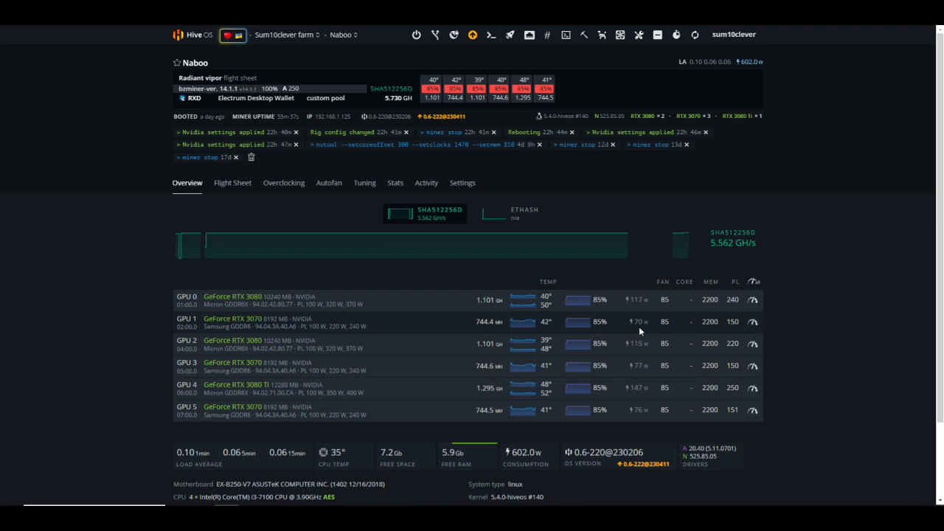
mouse_move(553, 395)
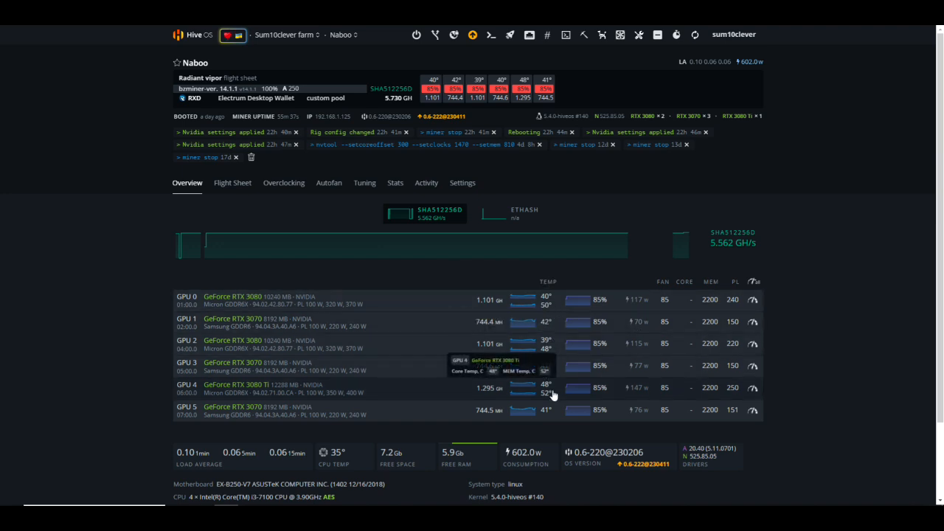
mouse_move(552, 430)
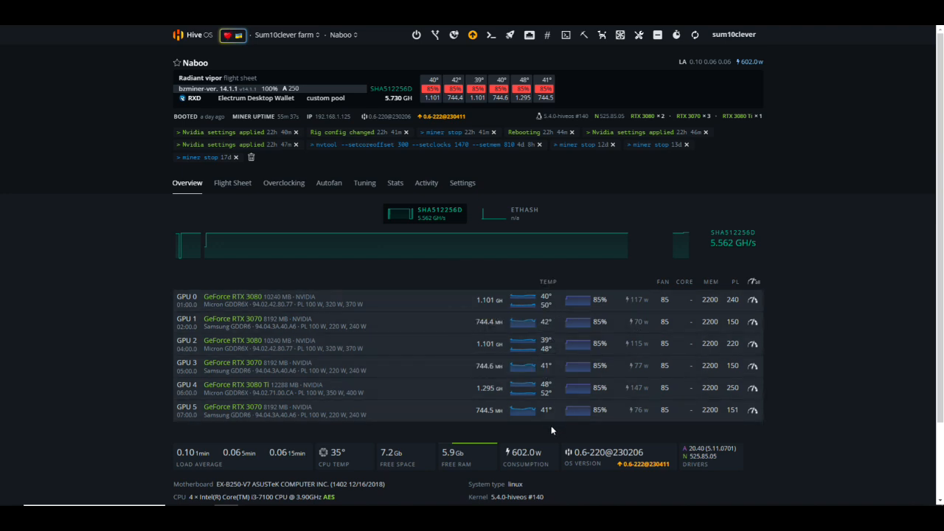
mouse_move(556, 431)
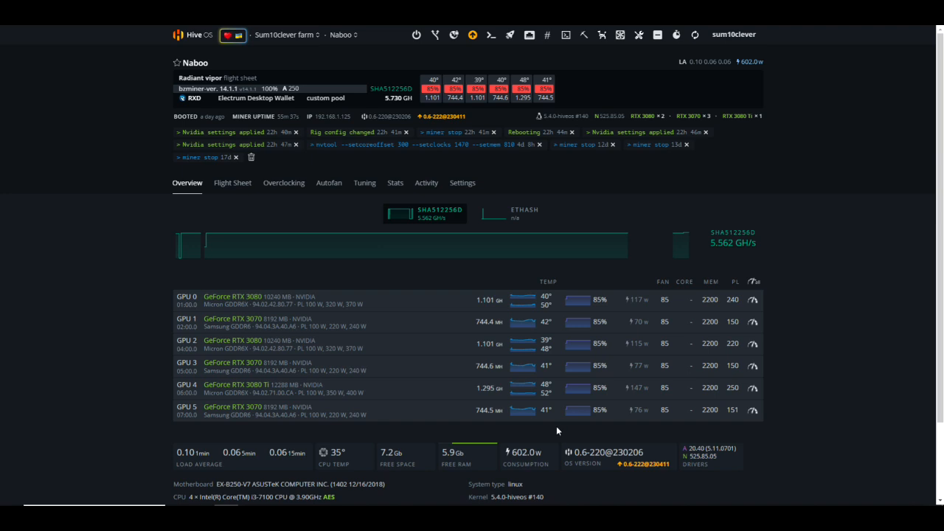
mouse_move(589, 431)
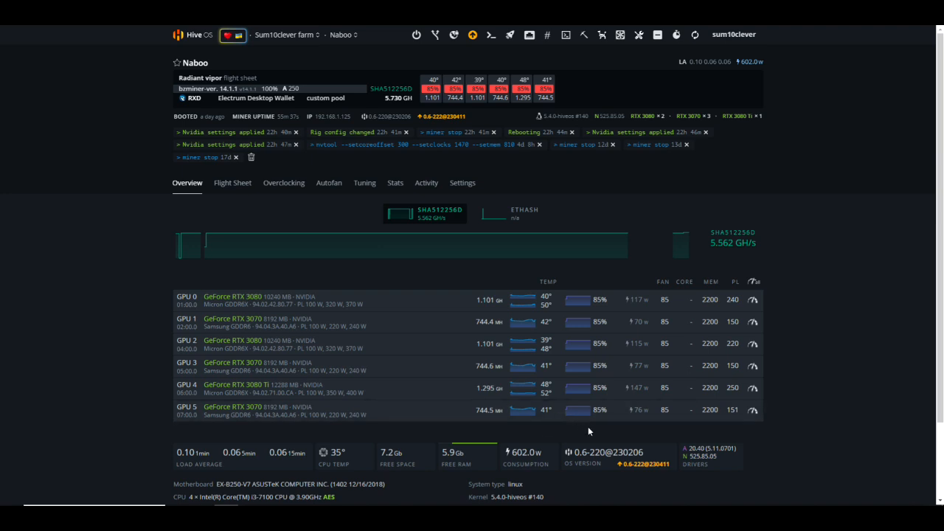
mouse_move(797, 403)
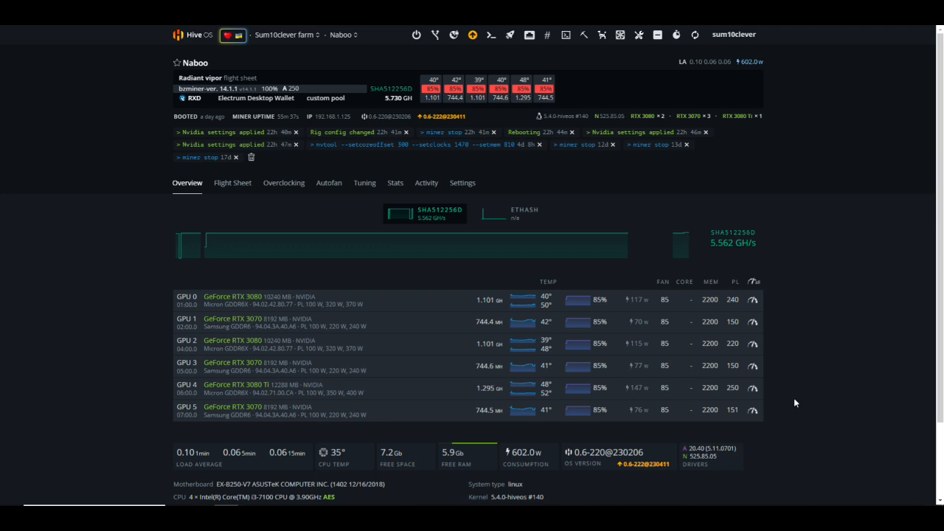
mouse_move(818, 304)
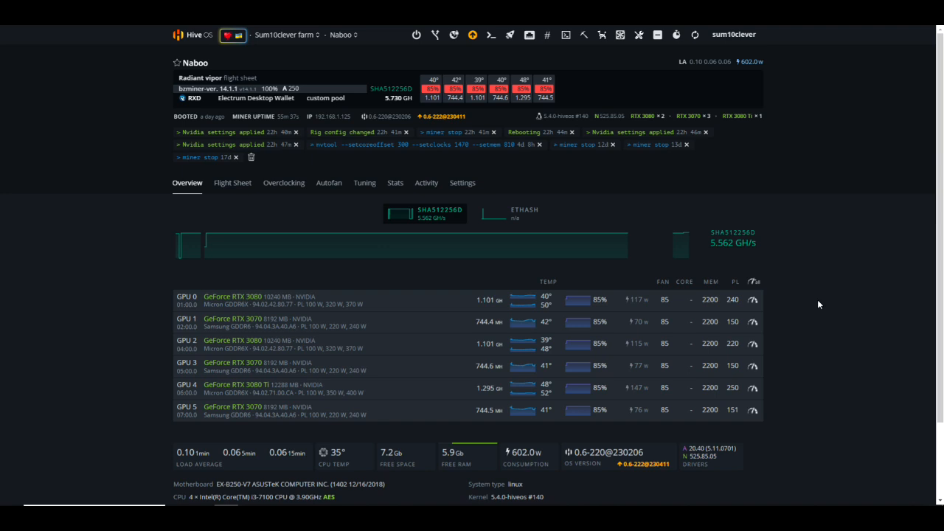
mouse_move(820, 307)
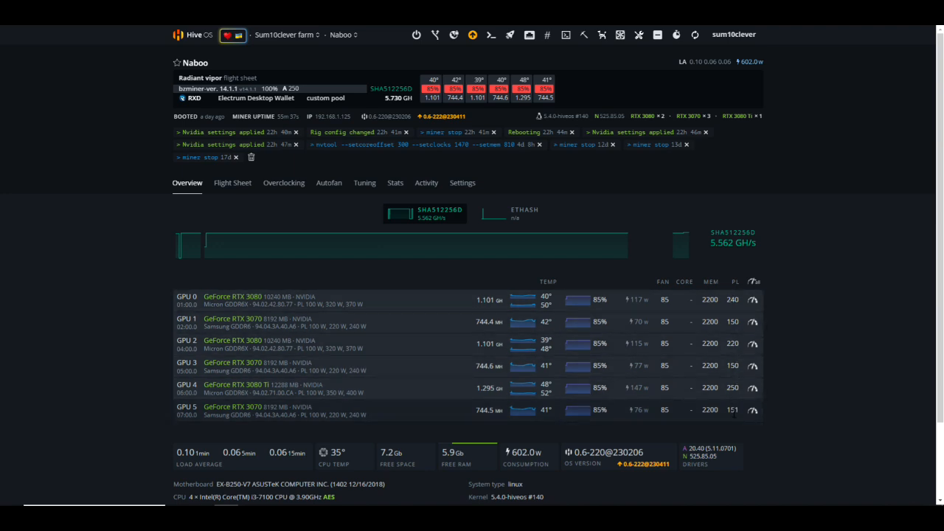
mouse_move(221, 234)
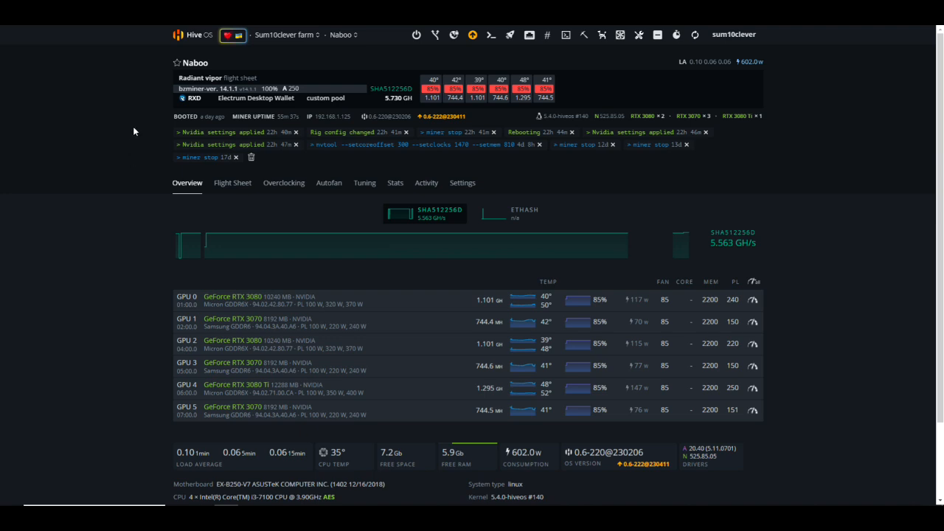
mouse_move(146, 66)
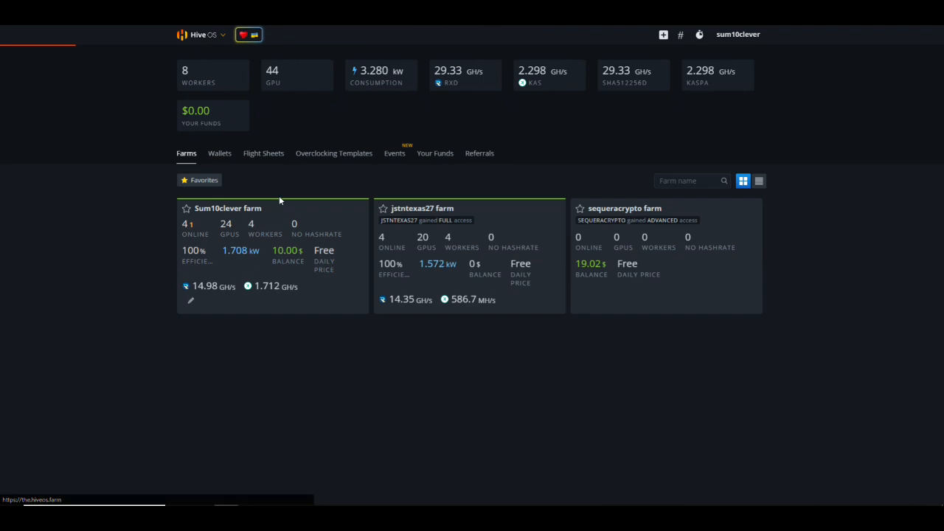
From the farm's Workers list, show the Tatooine rig's six-GPU overview at about 4.593 GH/s
left_click(227, 208)
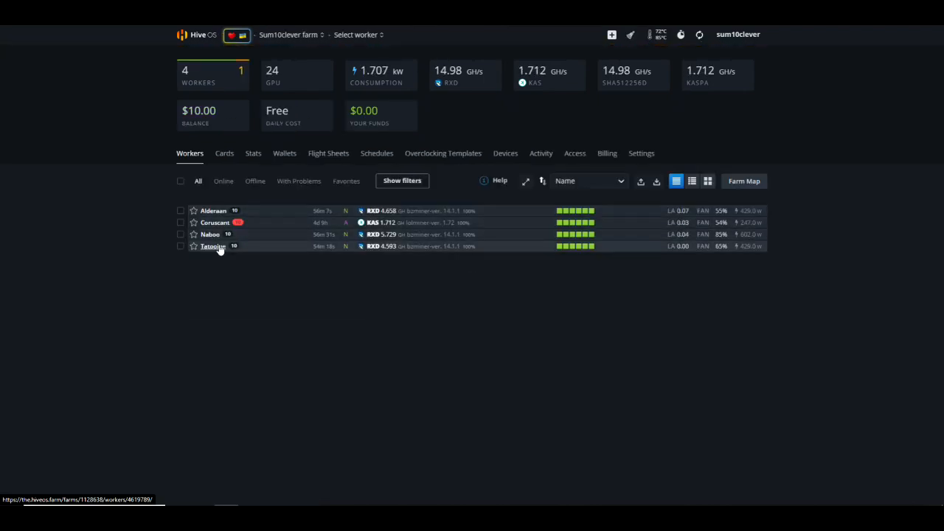
left_click(213, 245)
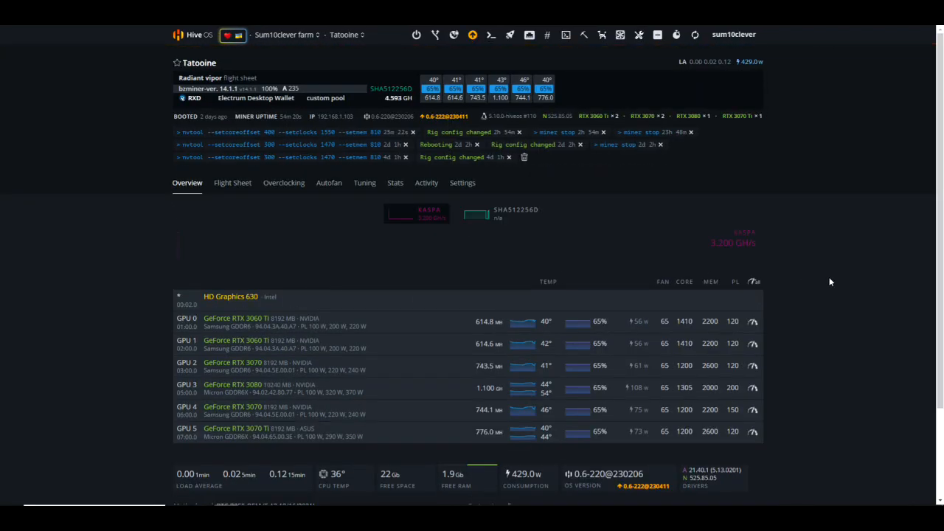
scroll("down", 3)
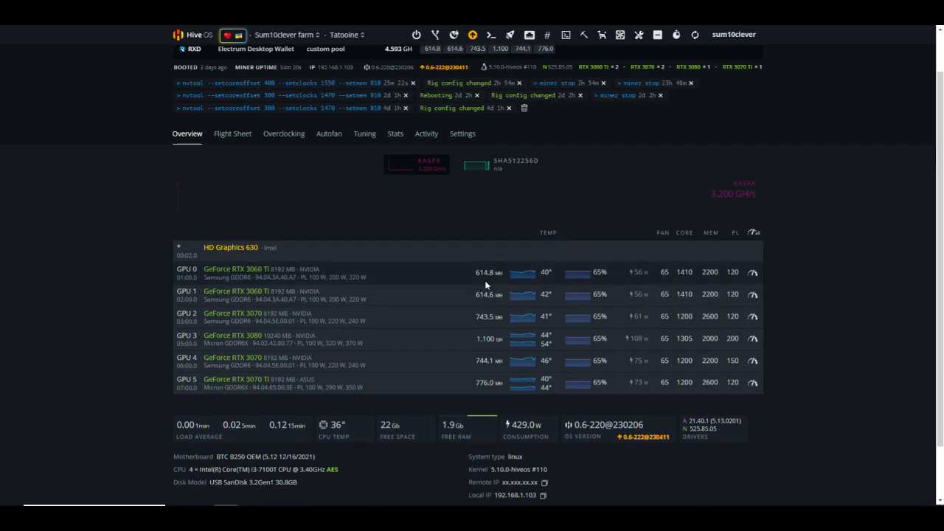
mouse_move(623, 285)
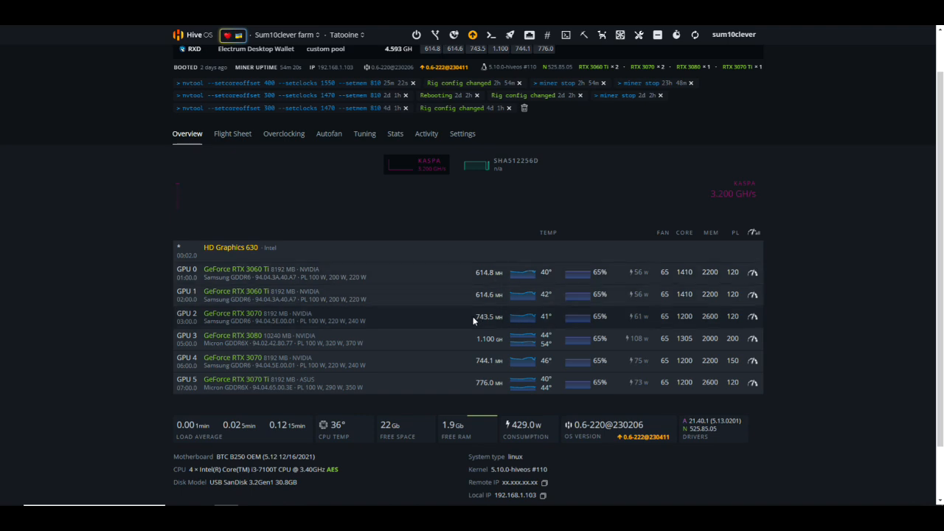
mouse_move(493, 325)
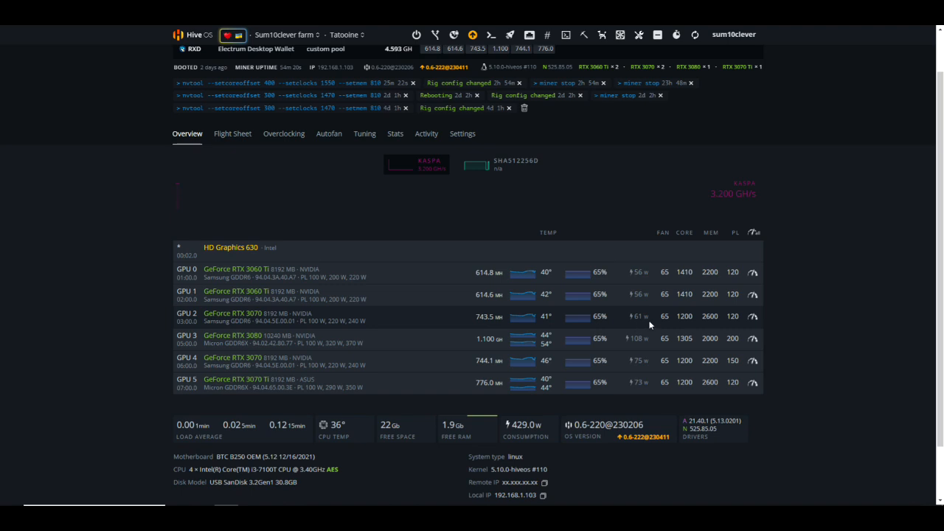
mouse_move(641, 326)
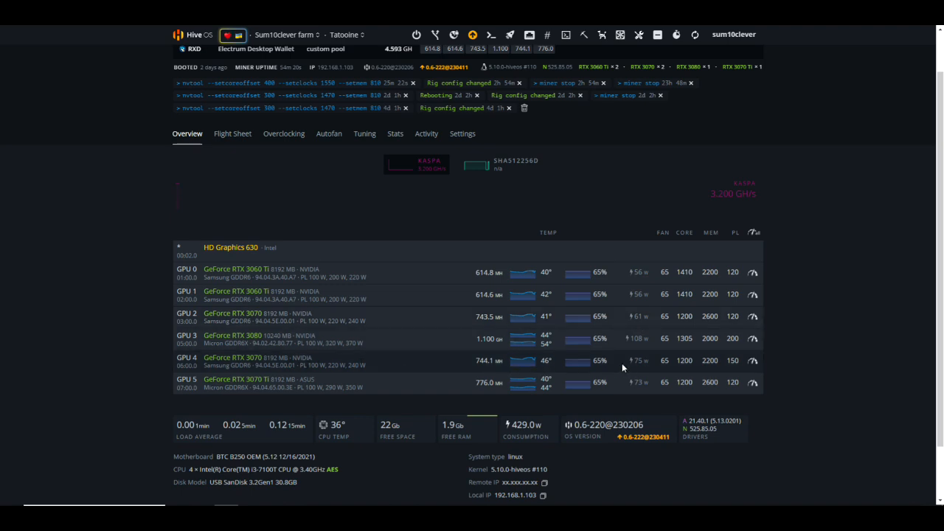
mouse_move(330, 342)
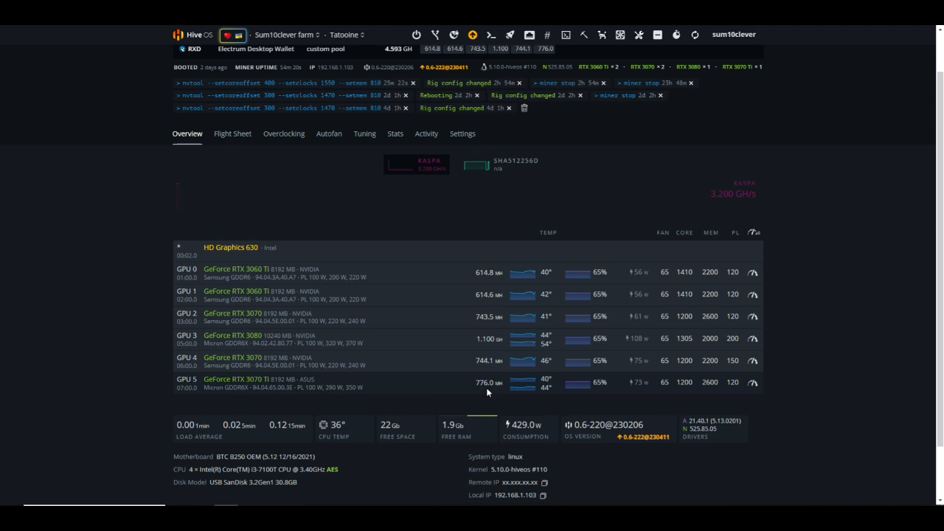
mouse_move(636, 388)
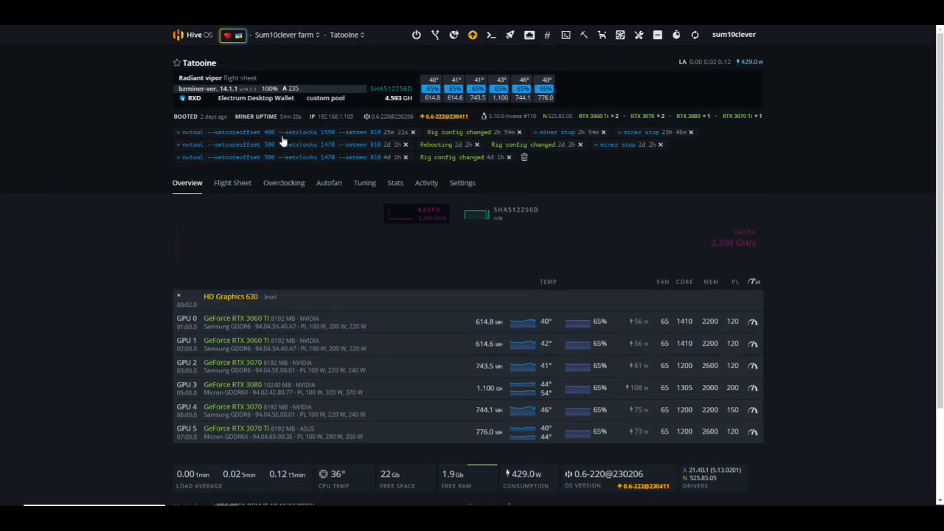
mouse_move(274, 141)
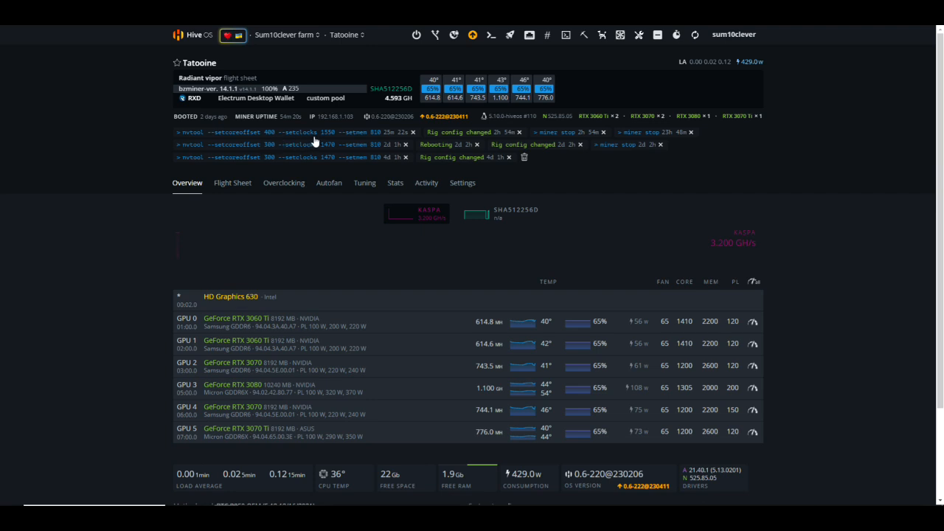
mouse_move(380, 147)
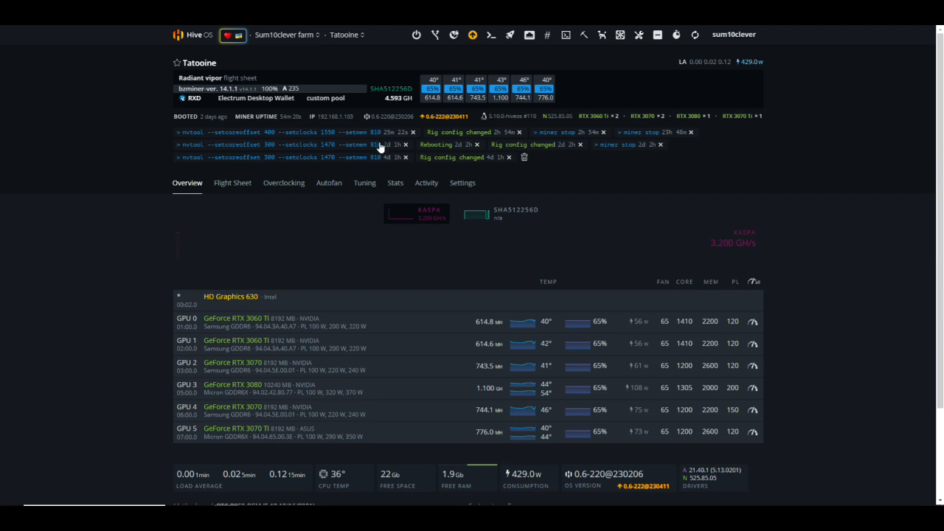
mouse_move(637, 52)
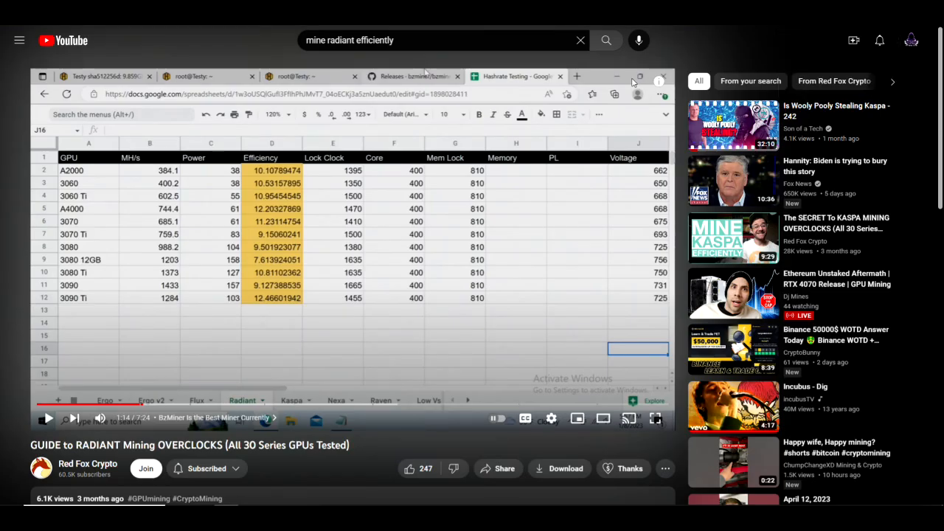
mouse_move(161, 395)
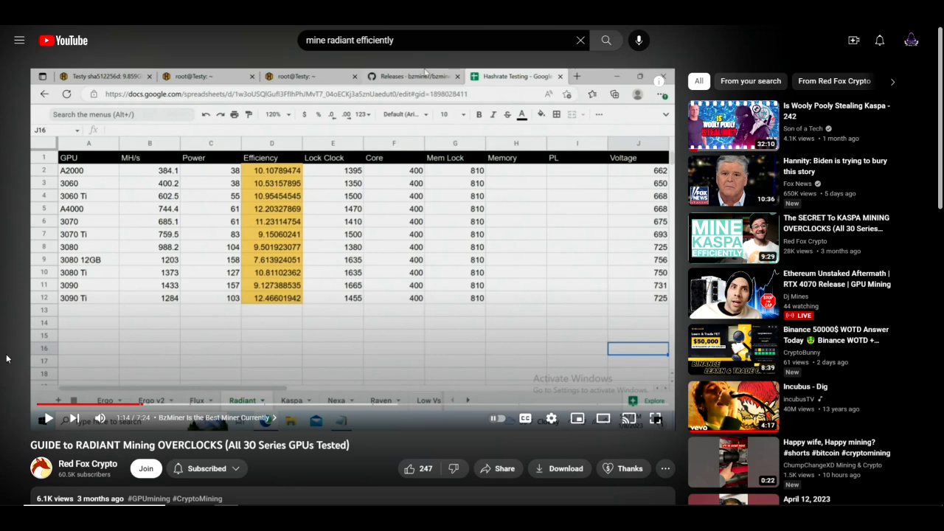
mouse_move(11, 346)
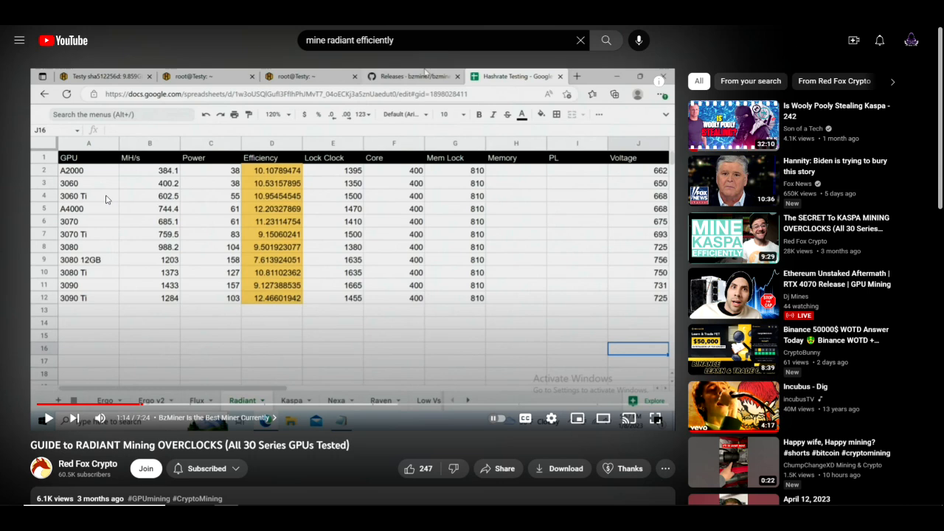
mouse_move(349, 298)
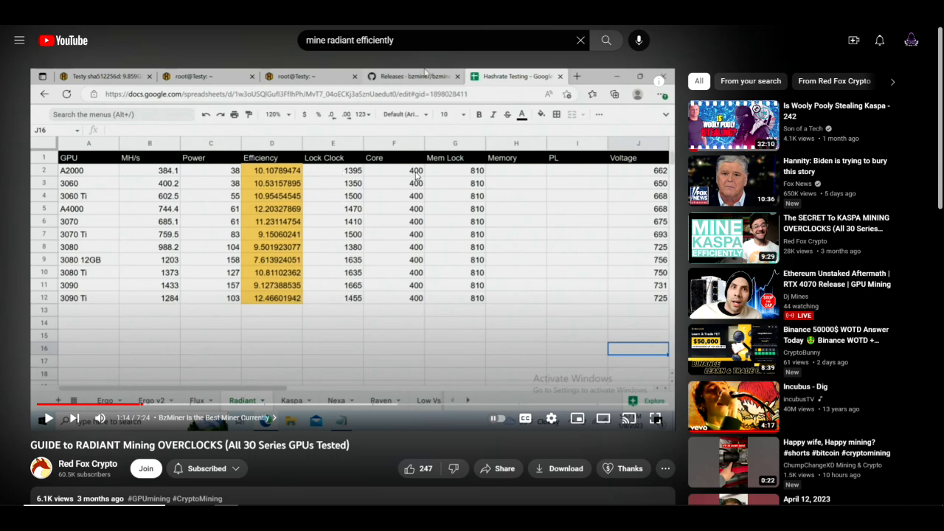
mouse_move(416, 302)
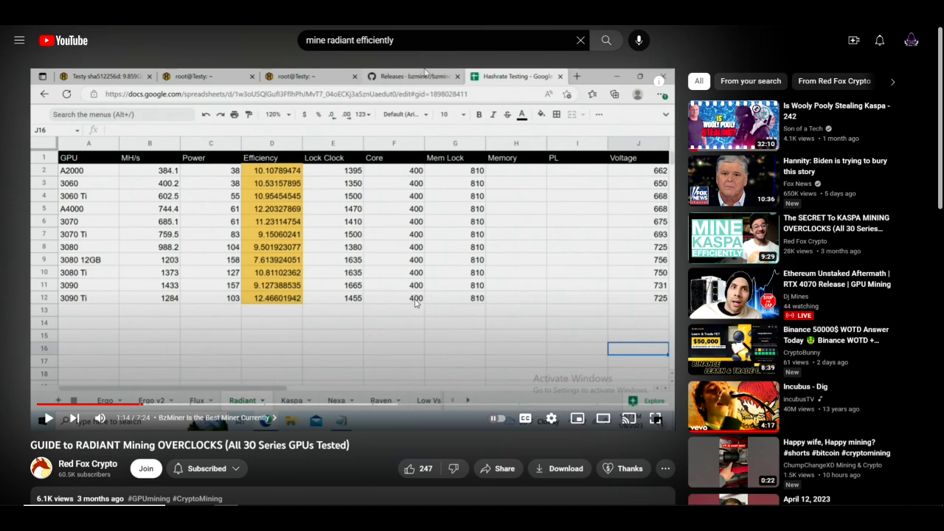
mouse_move(145, 136)
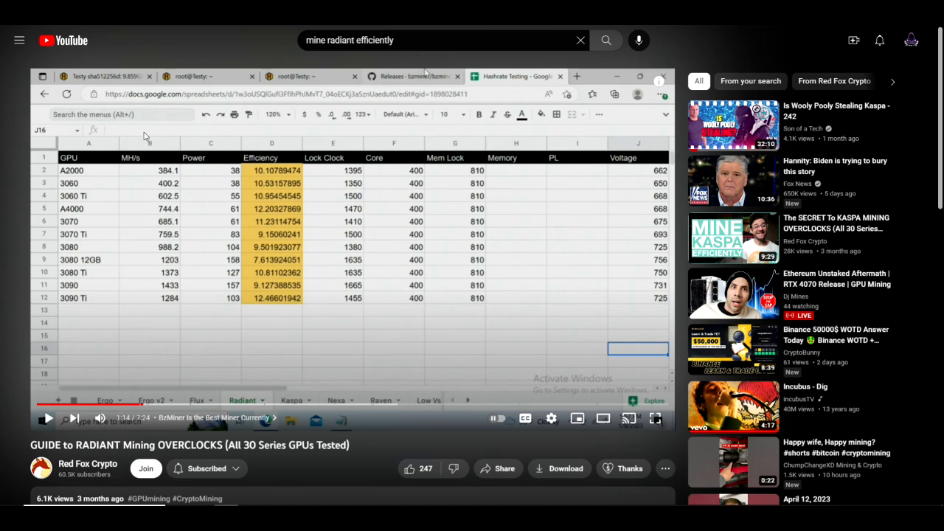
mouse_move(204, 134)
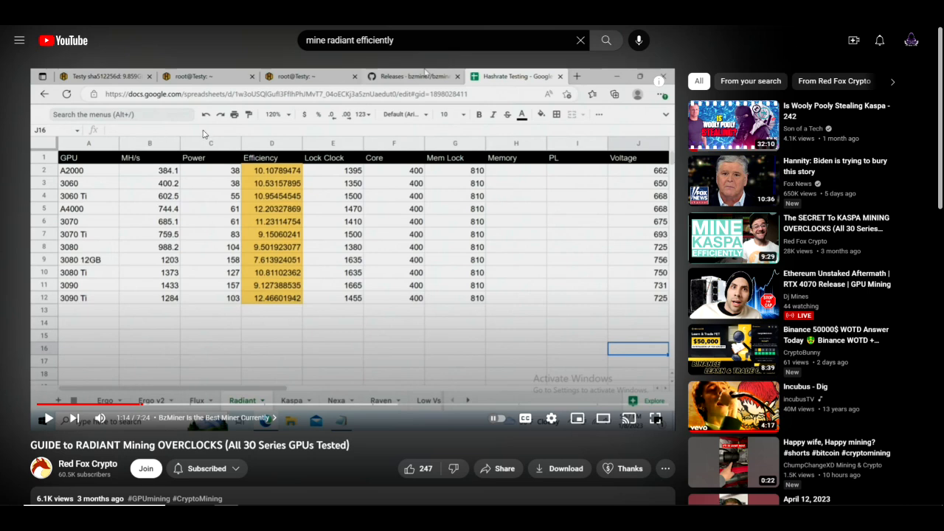
mouse_move(422, 265)
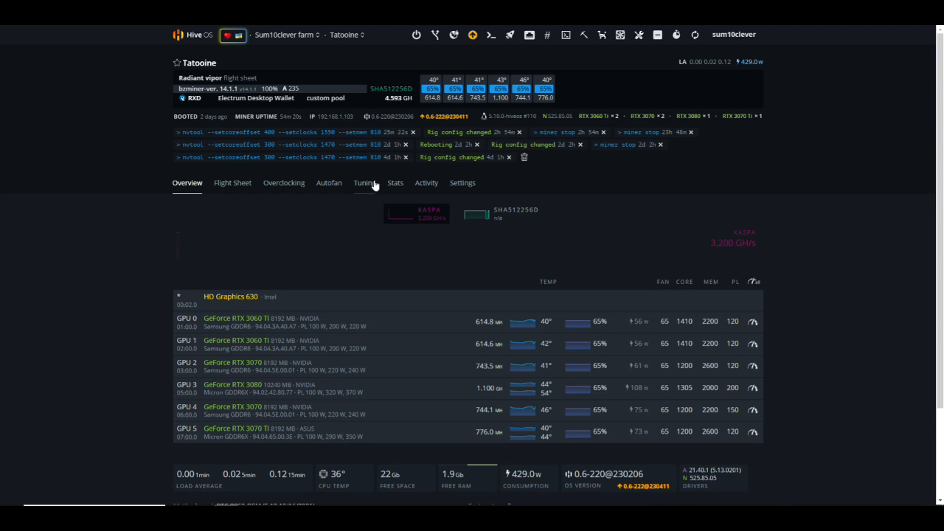
mouse_move(392, 227)
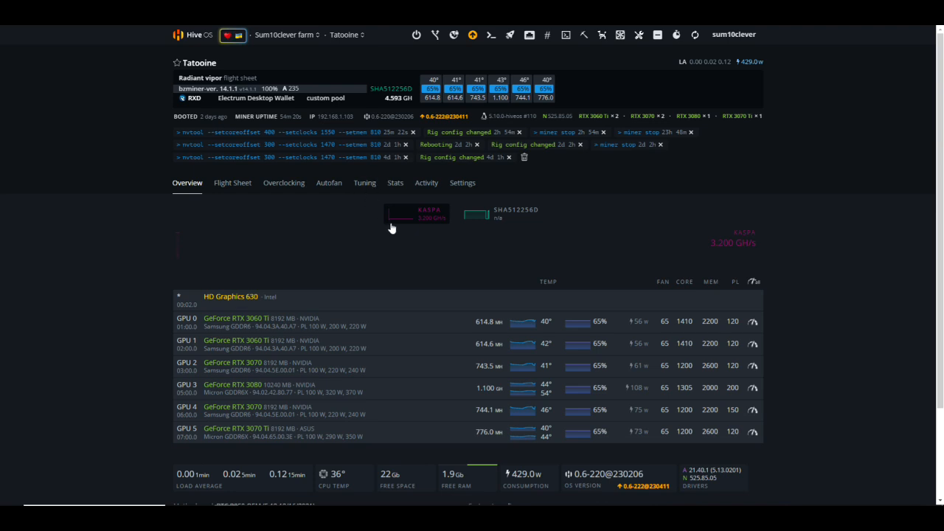
mouse_move(412, 225)
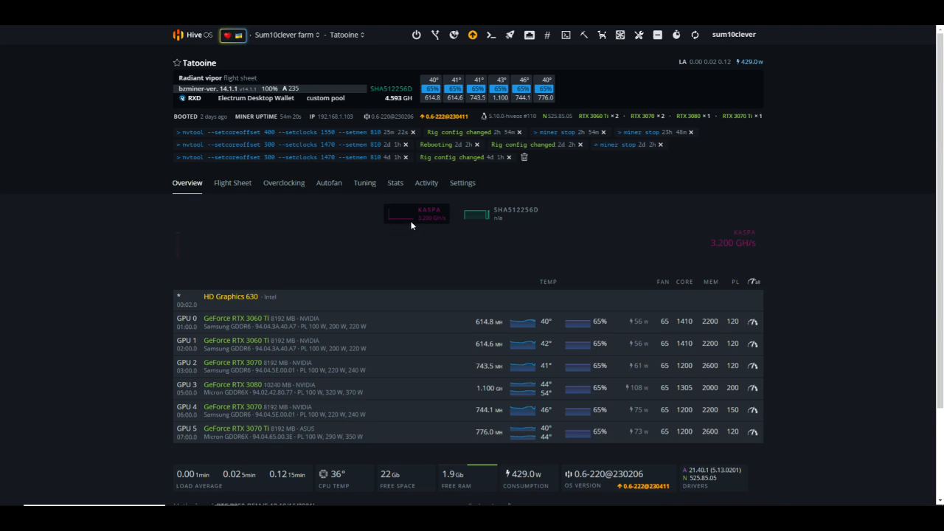
mouse_move(507, 198)
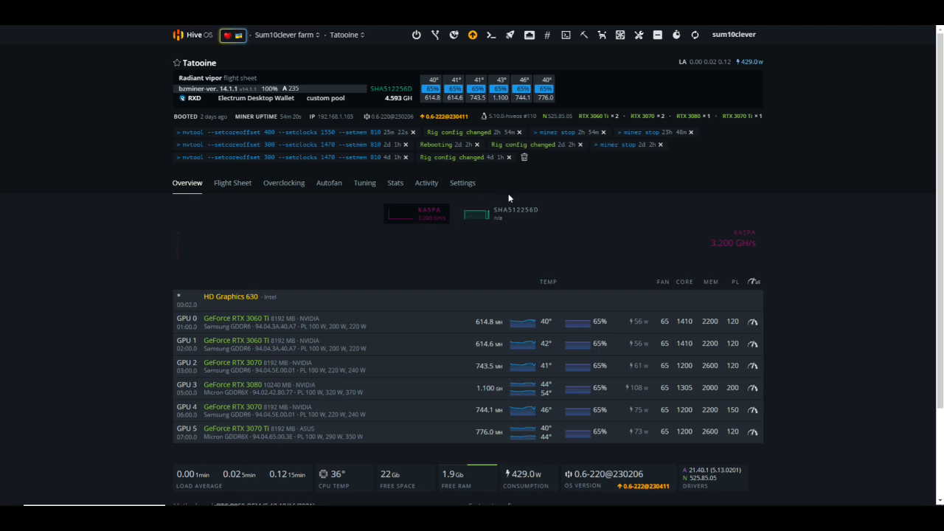
mouse_move(519, 189)
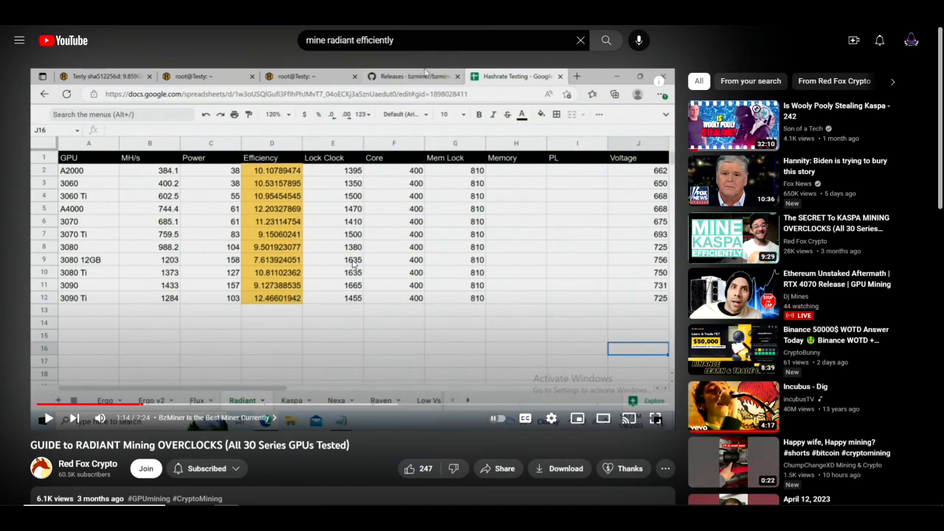
mouse_move(357, 308)
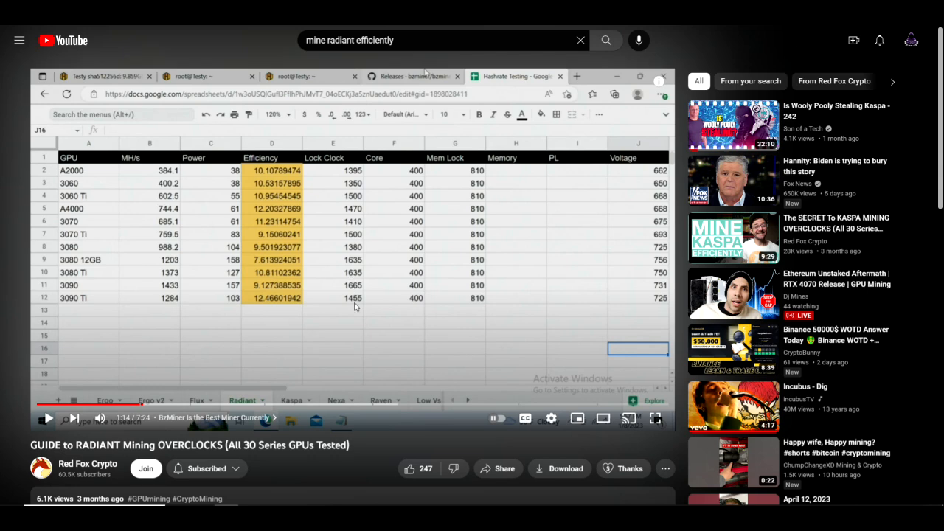
mouse_move(293, 297)
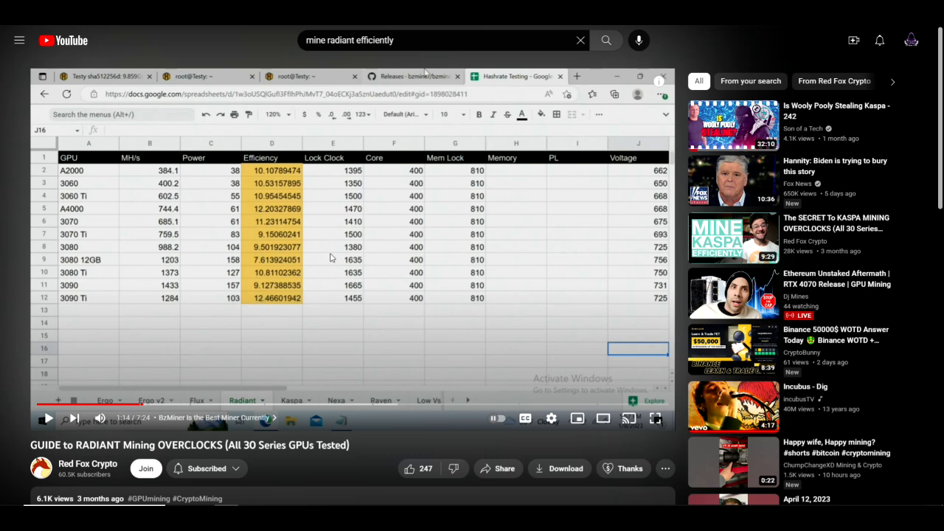
mouse_move(354, 215)
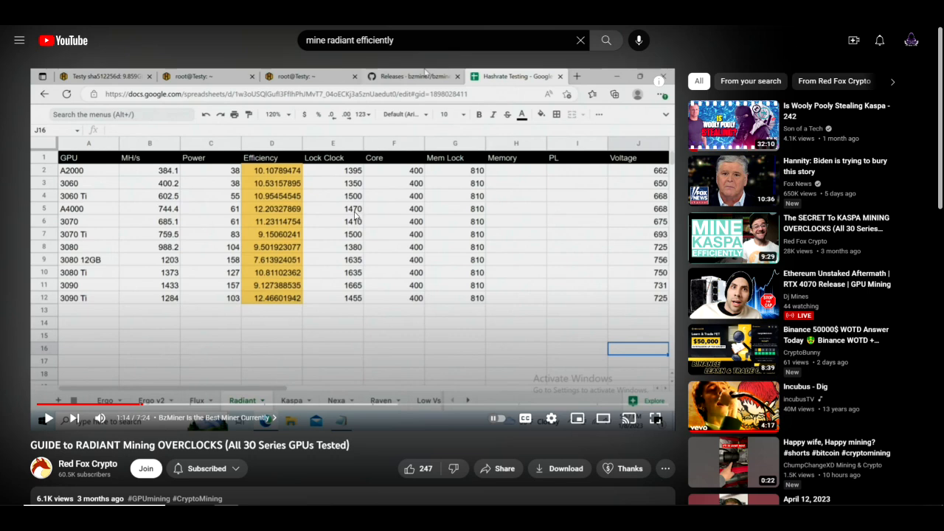
mouse_move(304, 214)
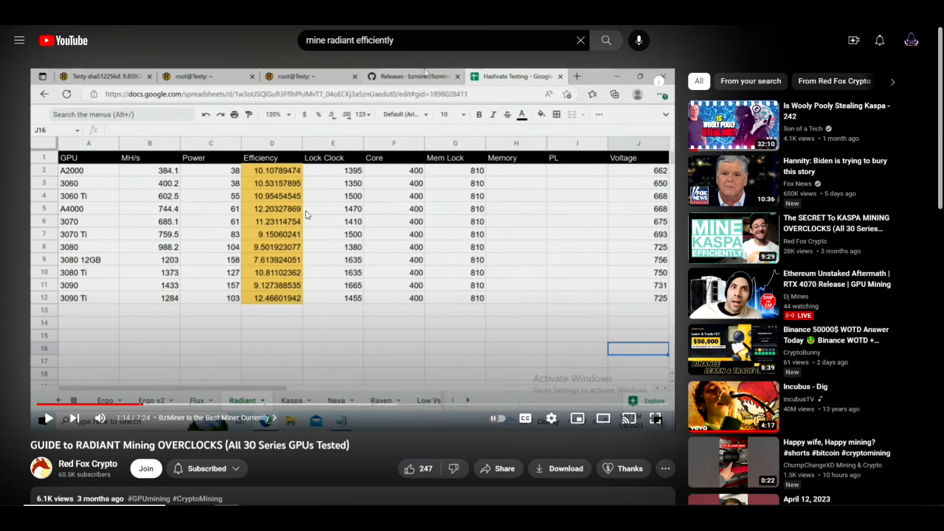
mouse_move(390, 302)
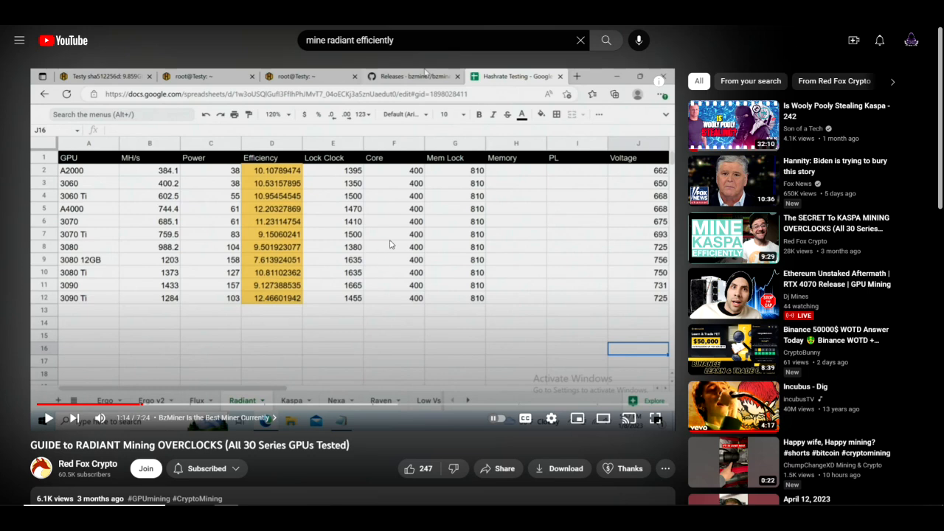
mouse_move(354, 297)
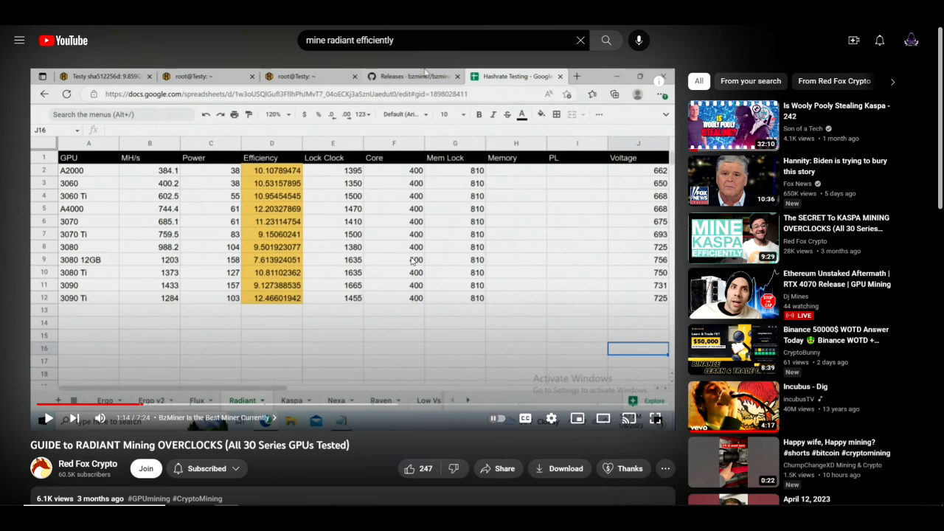
mouse_move(398, 174)
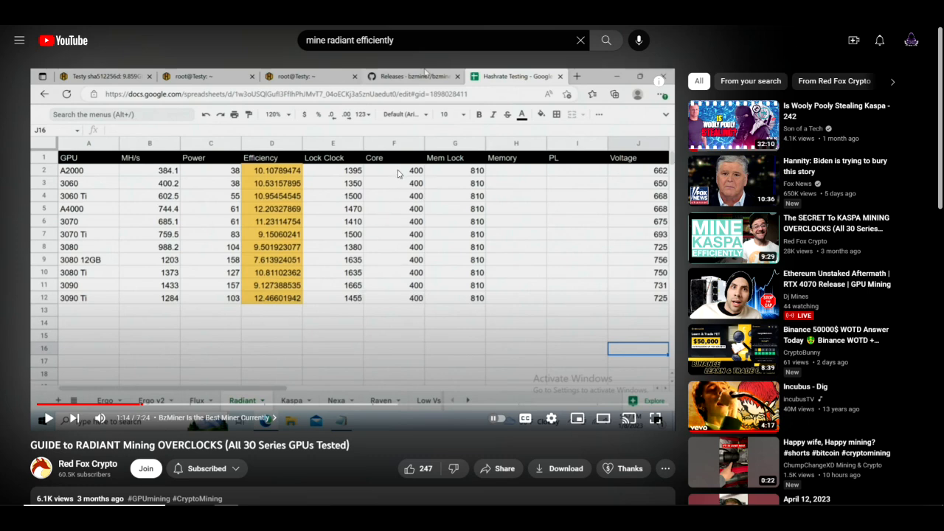
mouse_move(407, 195)
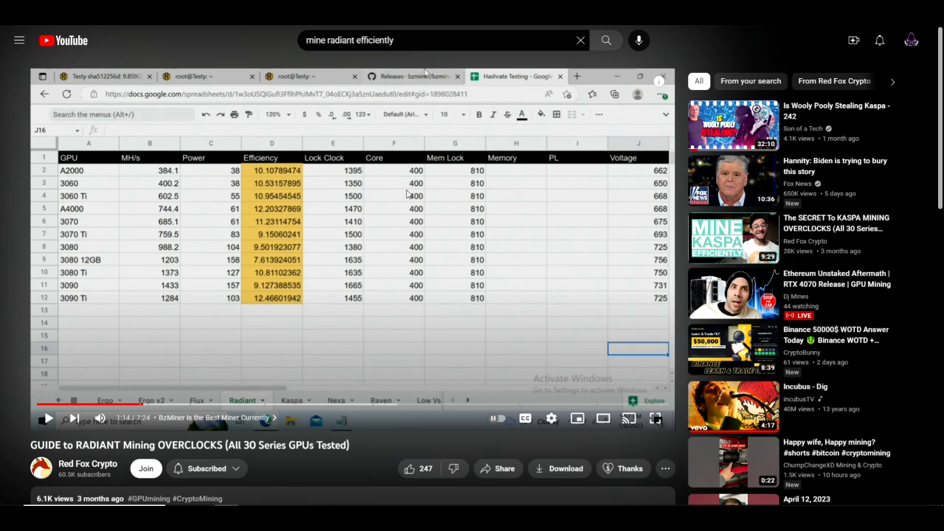
mouse_move(404, 249)
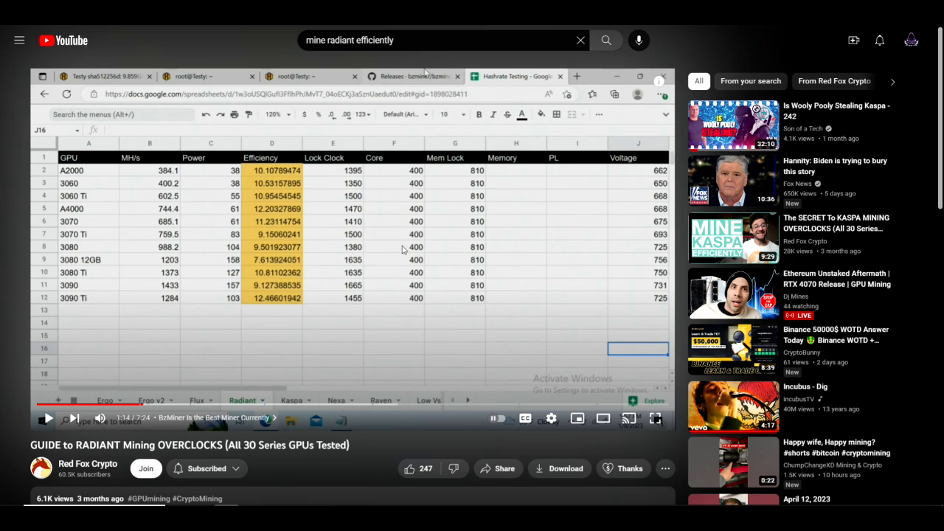
mouse_move(339, 168)
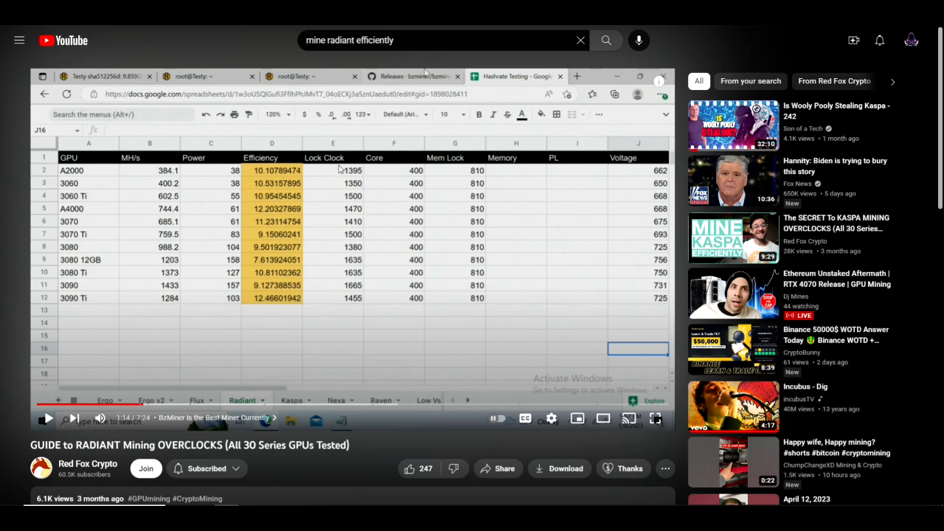
mouse_move(342, 170)
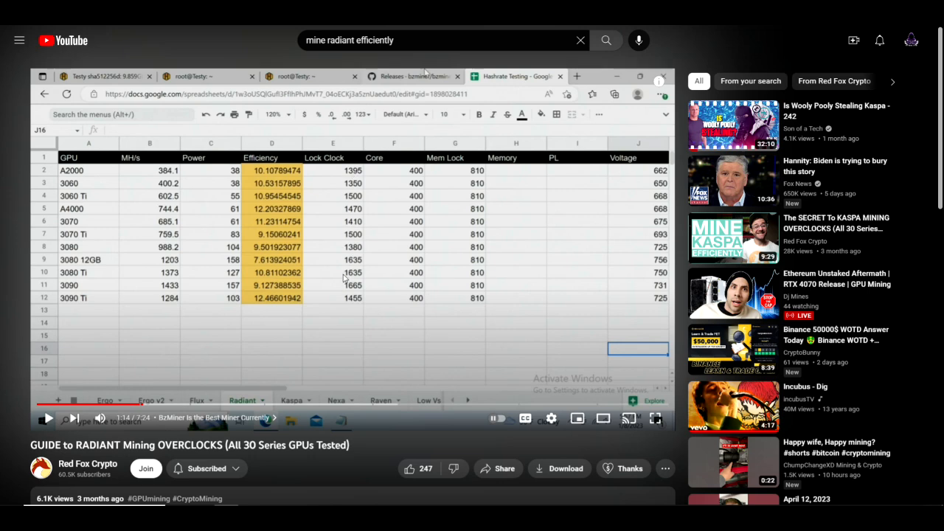
mouse_move(342, 280)
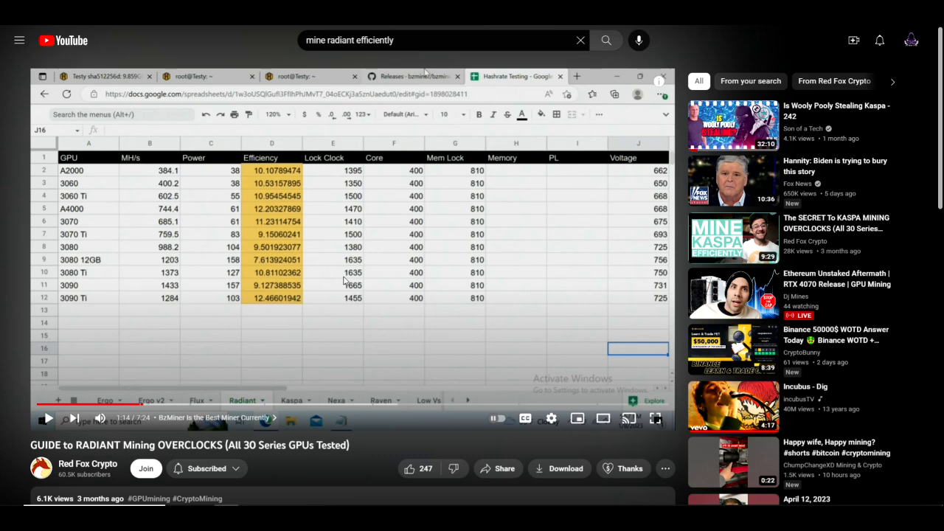
mouse_move(369, 213)
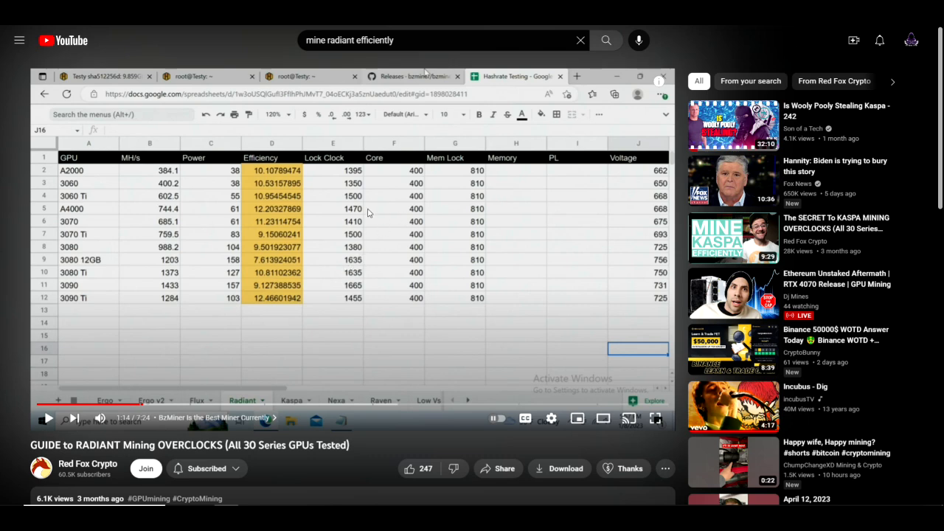
mouse_move(342, 210)
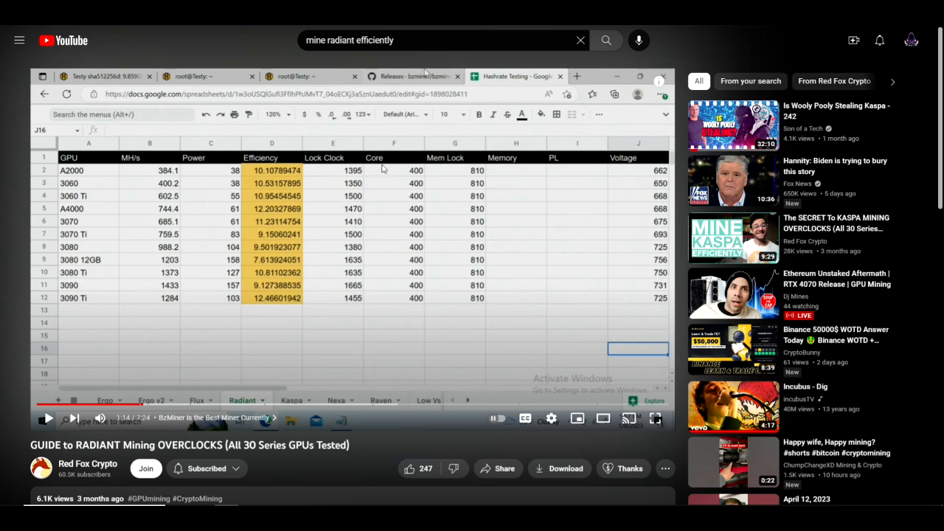
mouse_move(419, 218)
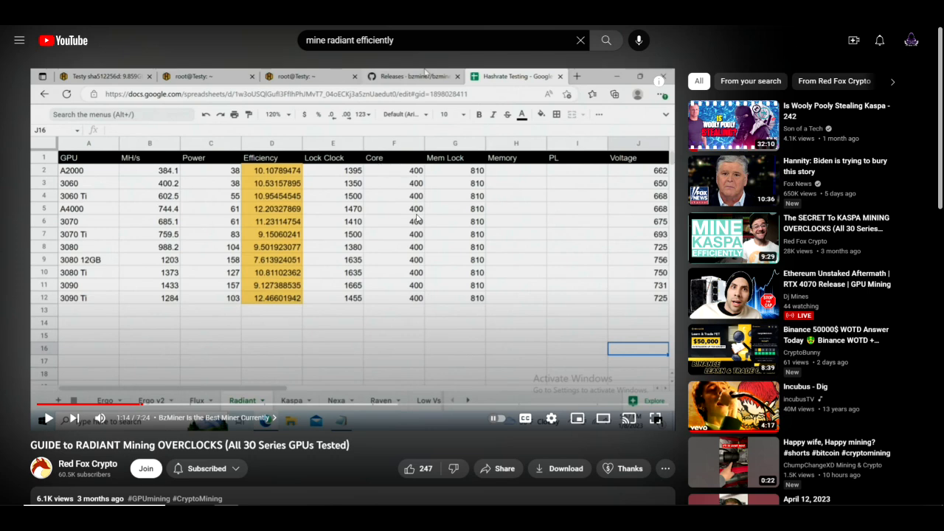
mouse_move(354, 316)
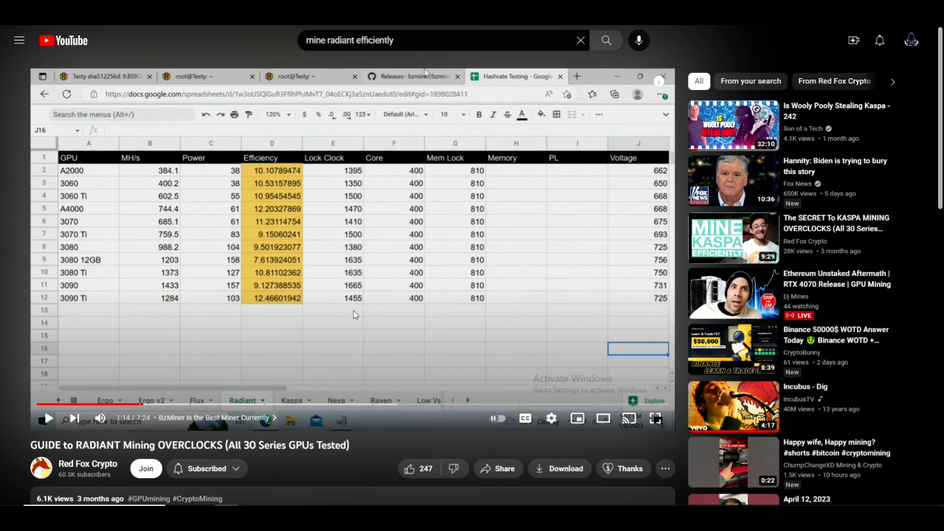
mouse_move(346, 268)
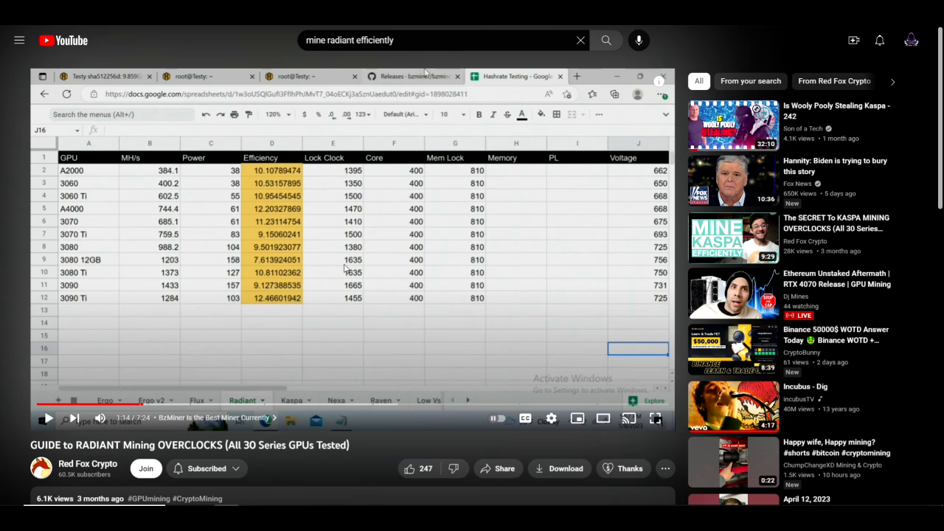
mouse_move(343, 265)
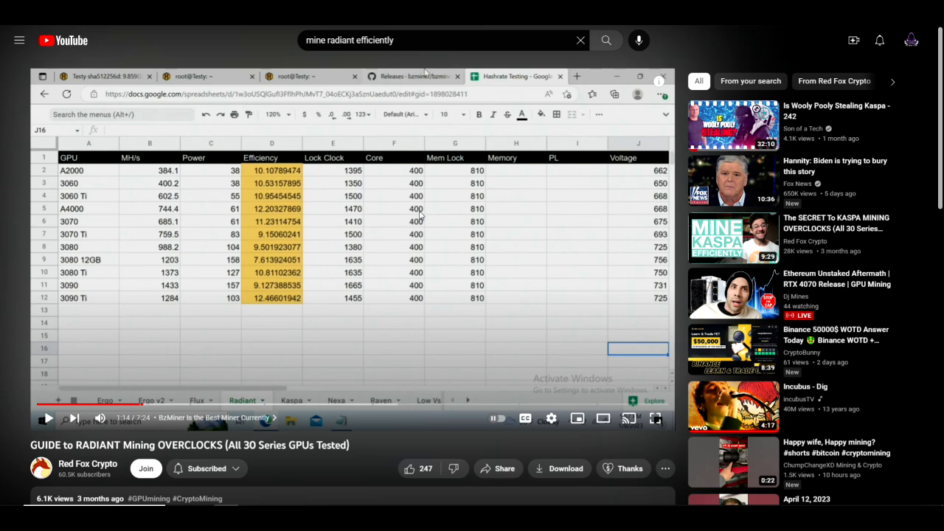
mouse_move(420, 242)
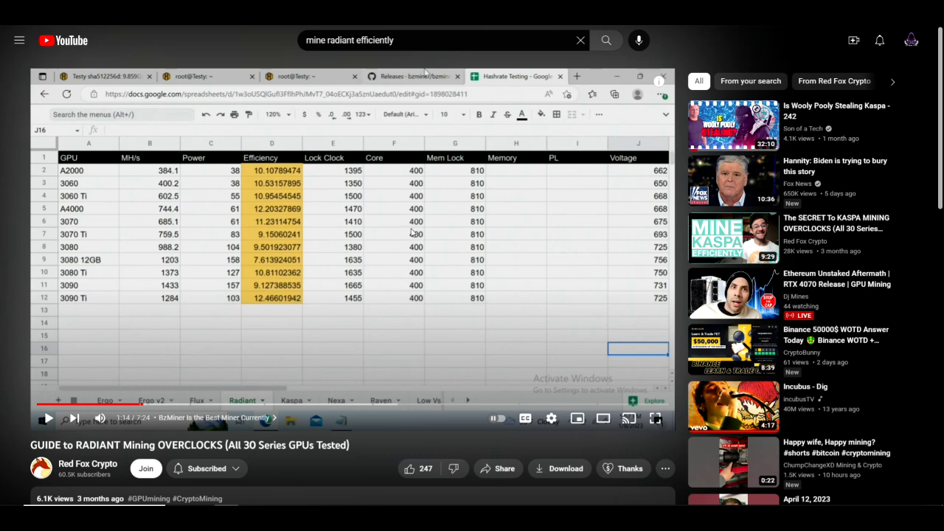
mouse_move(406, 224)
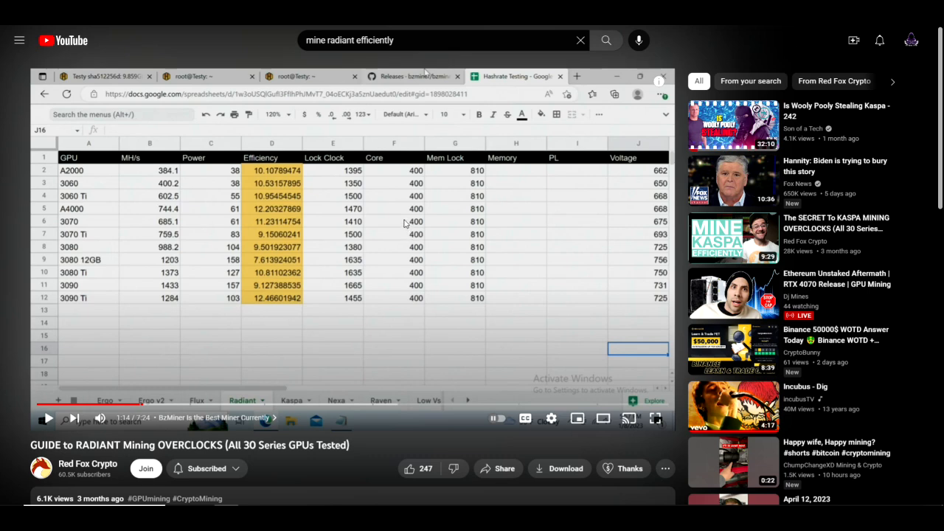
mouse_move(368, 221)
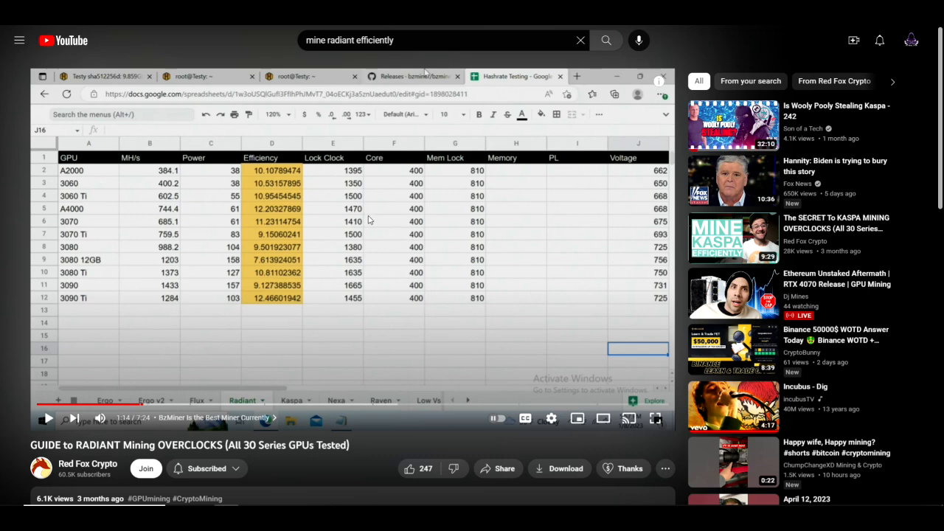
mouse_move(416, 293)
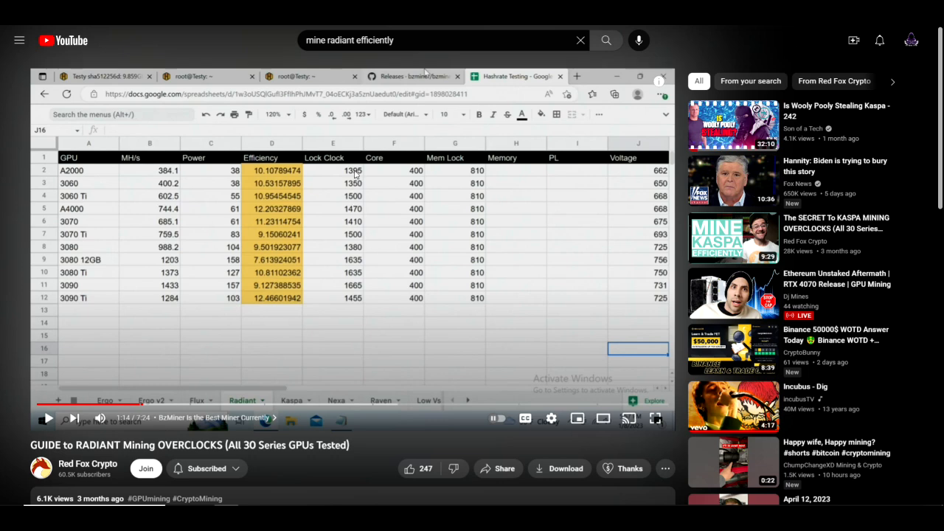
mouse_move(357, 308)
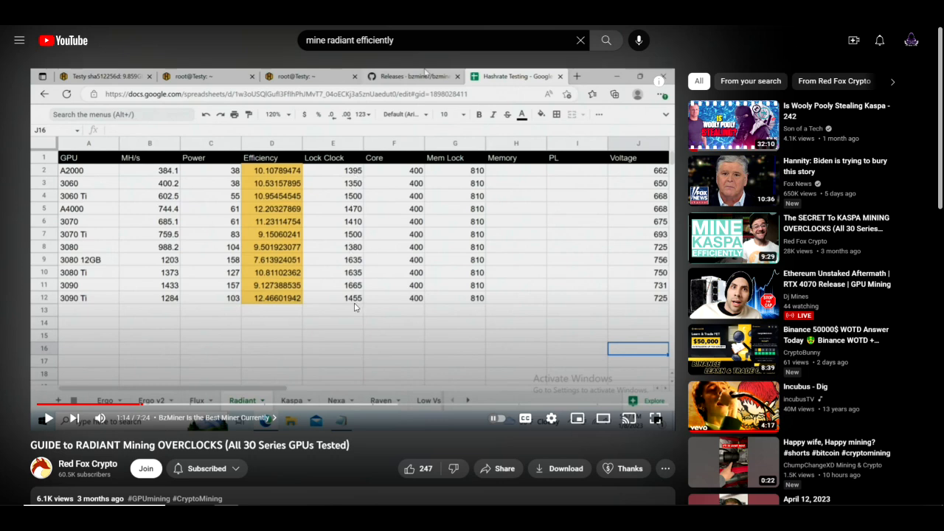
mouse_move(354, 180)
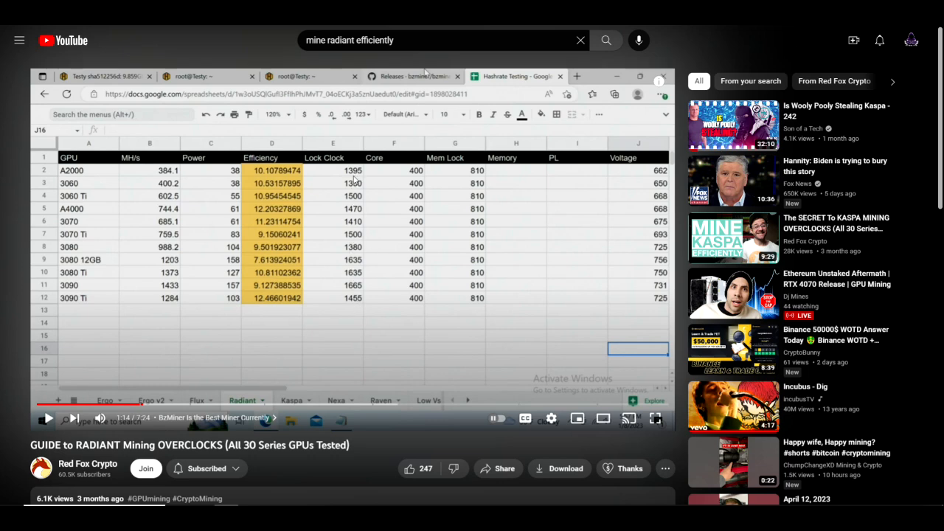
mouse_move(376, 264)
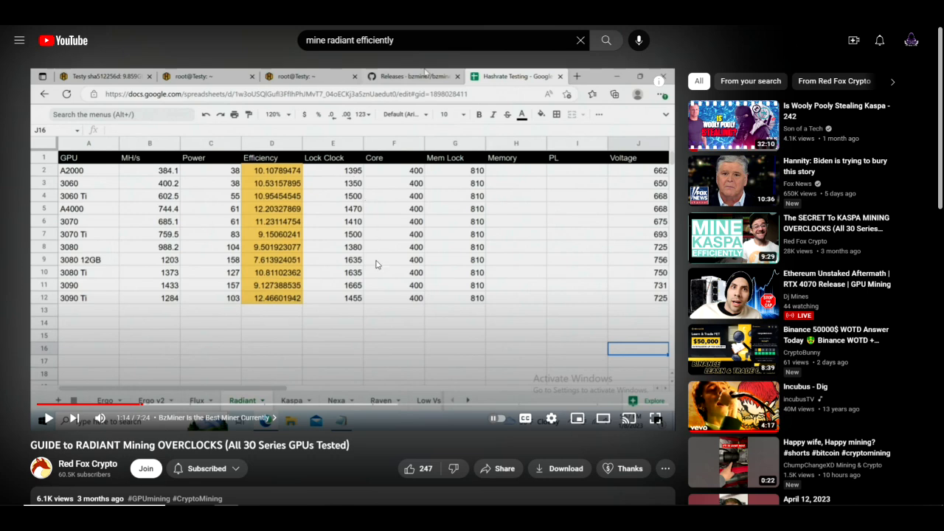
mouse_move(413, 336)
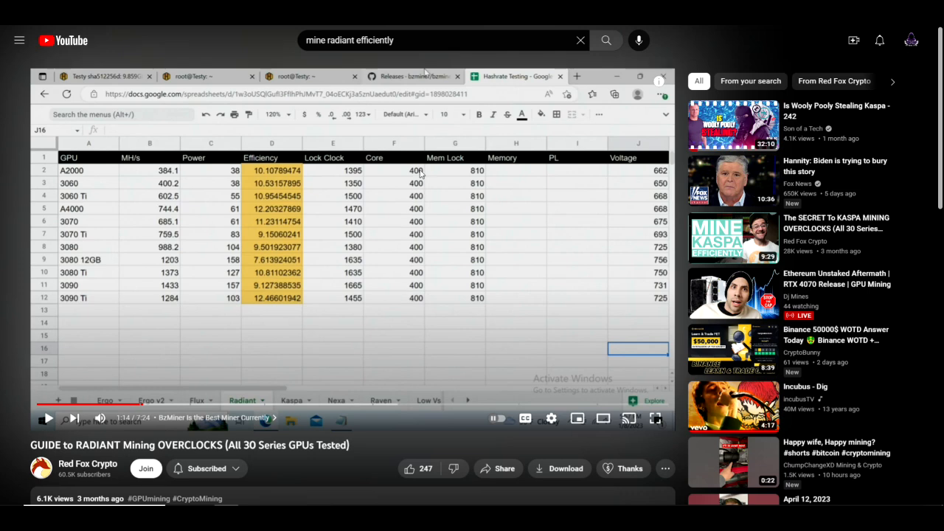
mouse_move(418, 295)
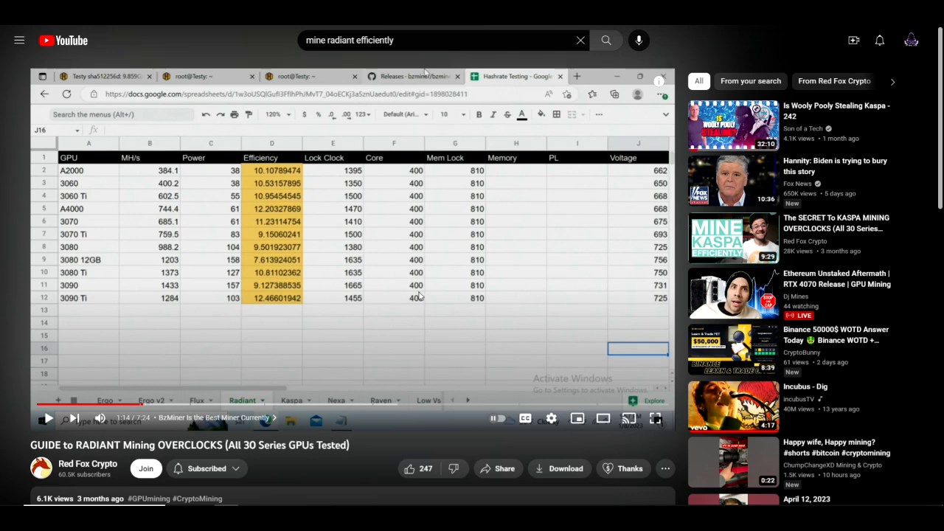
mouse_move(337, 168)
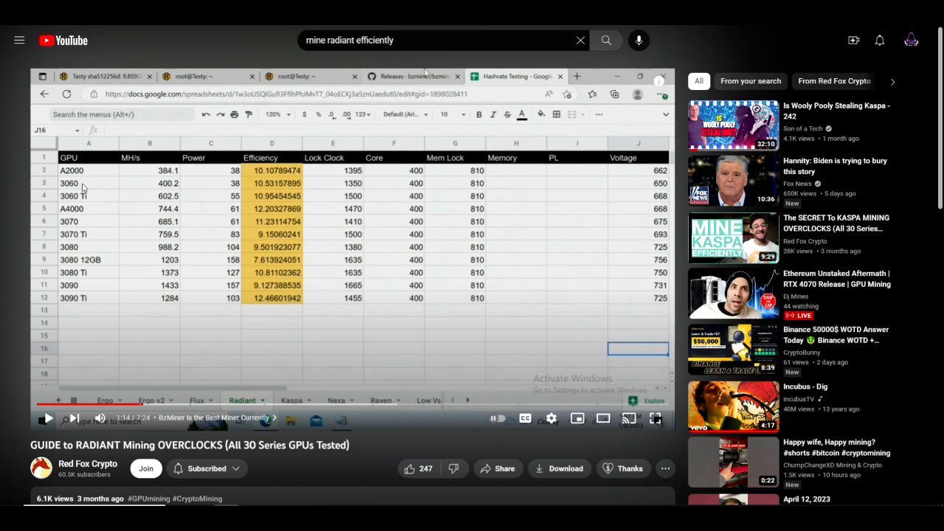
mouse_move(96, 201)
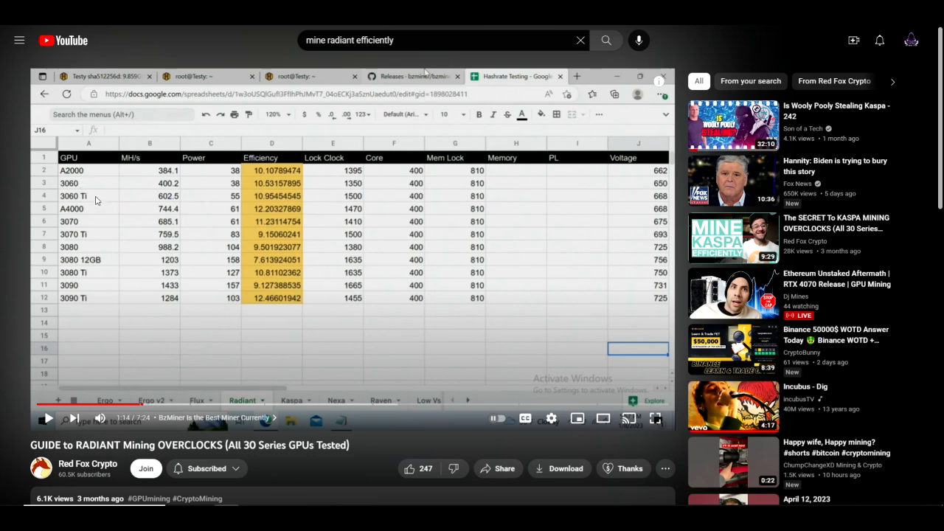
mouse_move(80, 265)
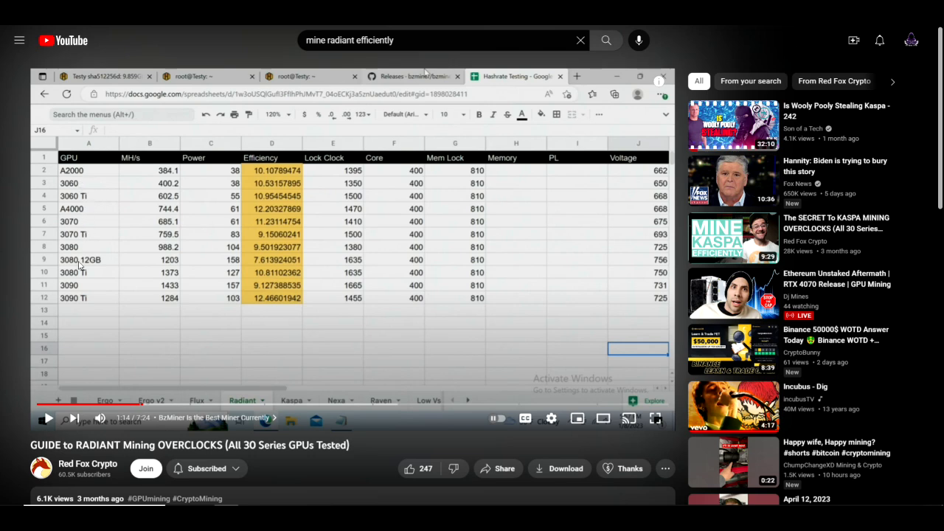
mouse_move(87, 280)
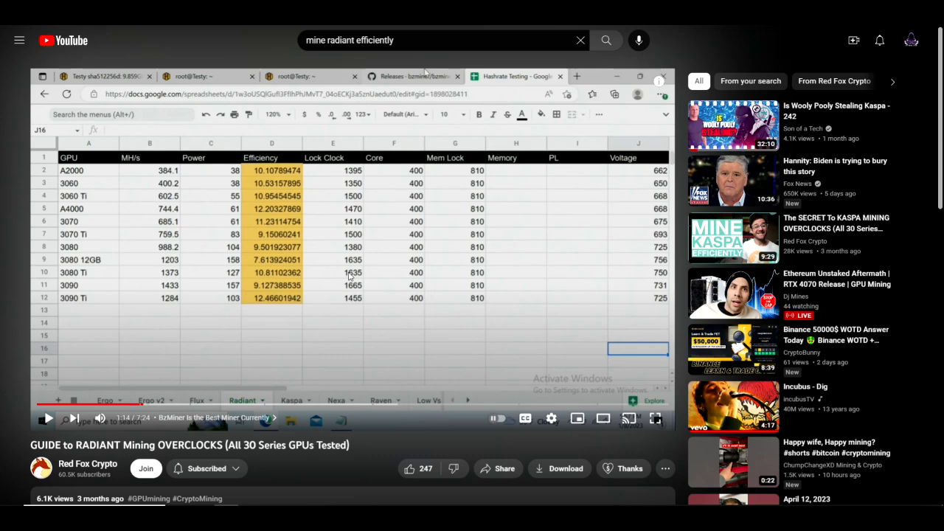
mouse_move(345, 256)
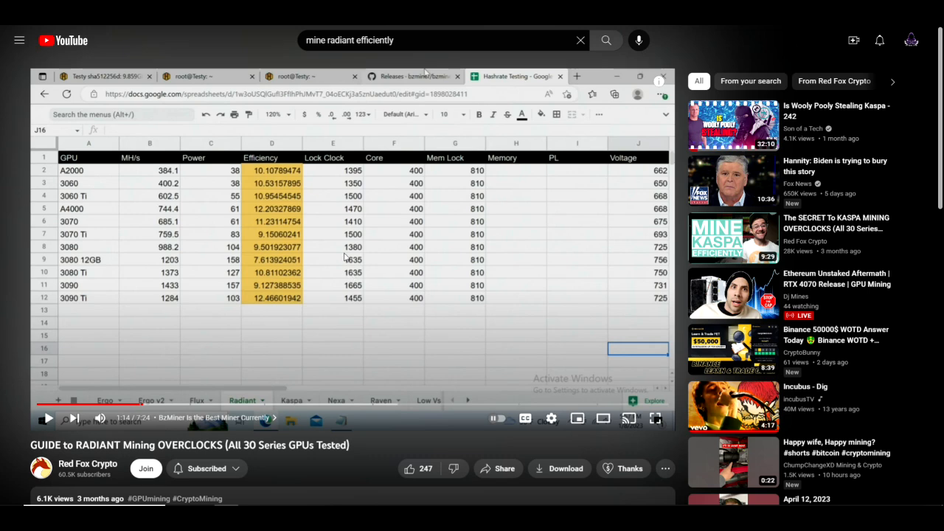
mouse_move(199, 47)
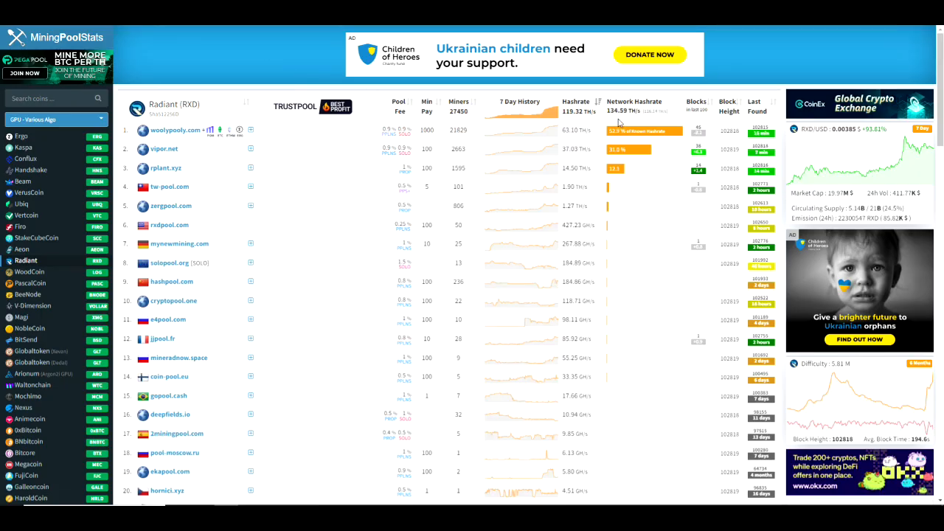
mouse_move(552, 118)
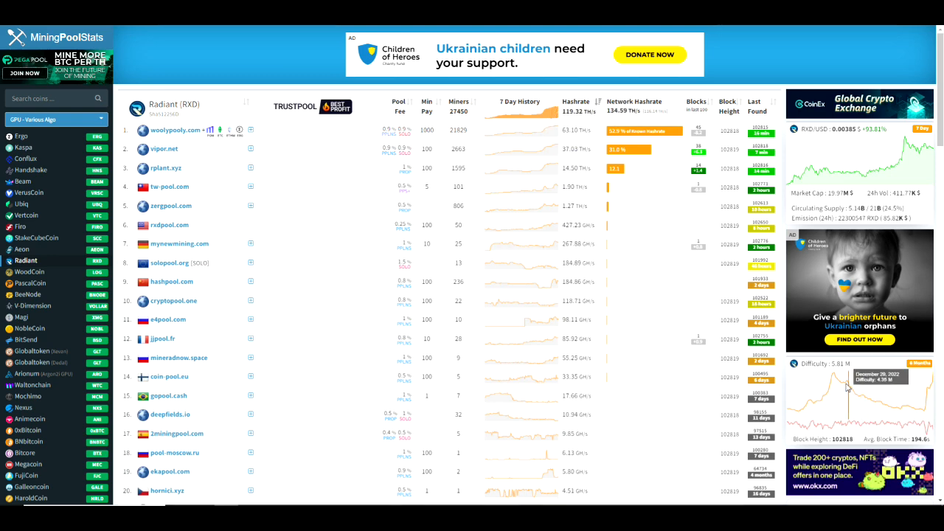
mouse_move(933, 383)
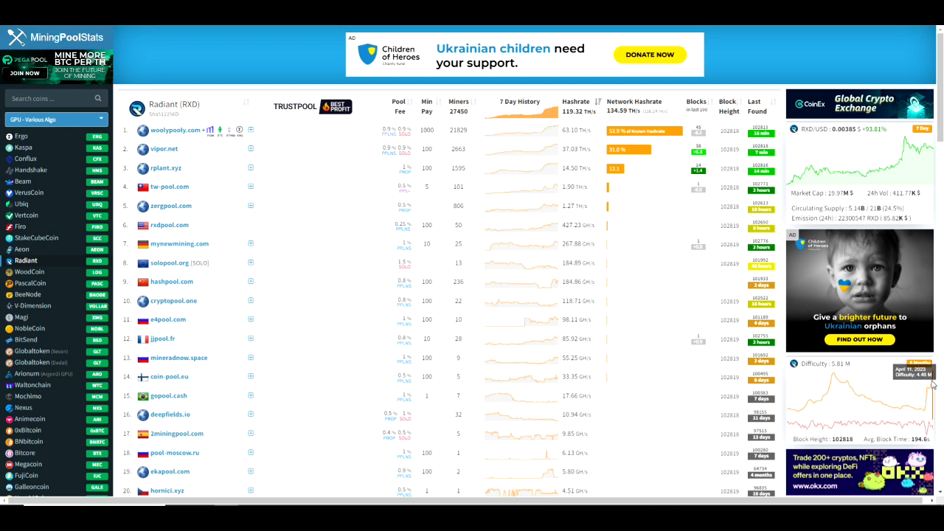
mouse_move(905, 401)
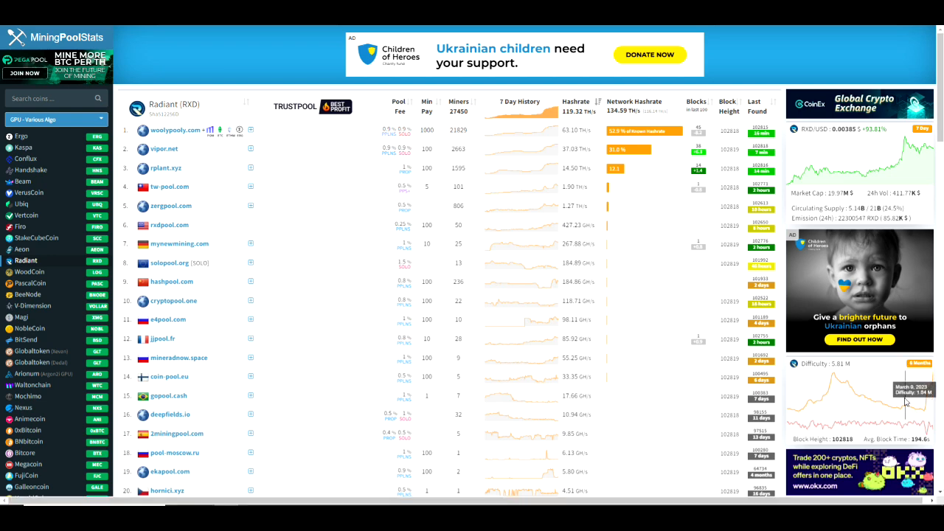
mouse_move(932, 398)
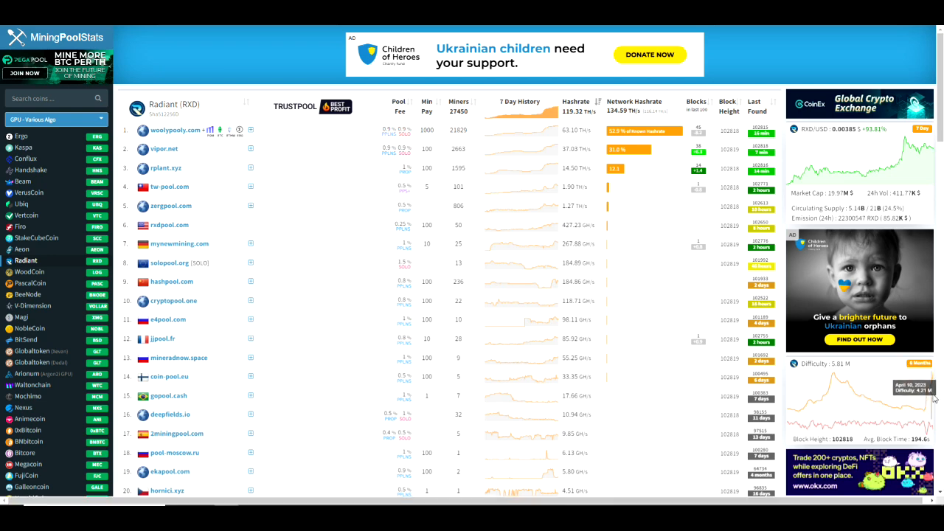
mouse_move(330, 84)
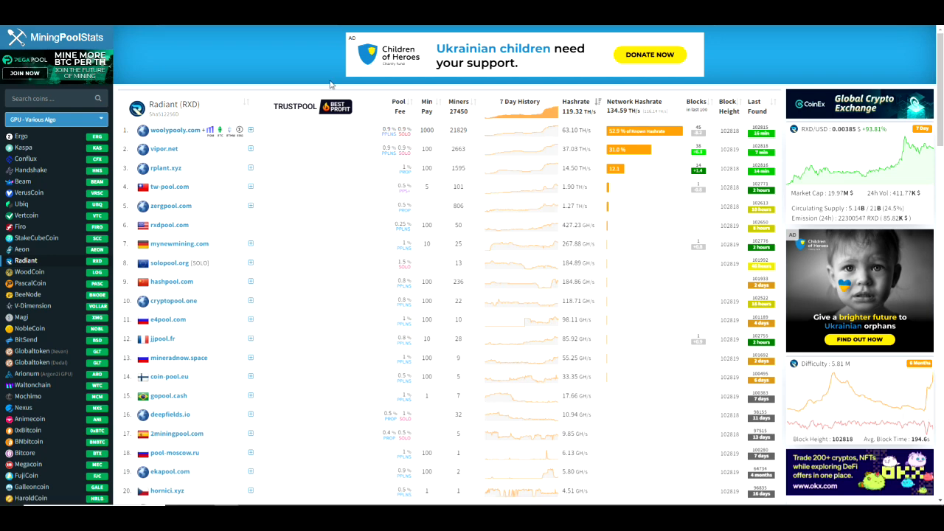
mouse_move(273, 62)
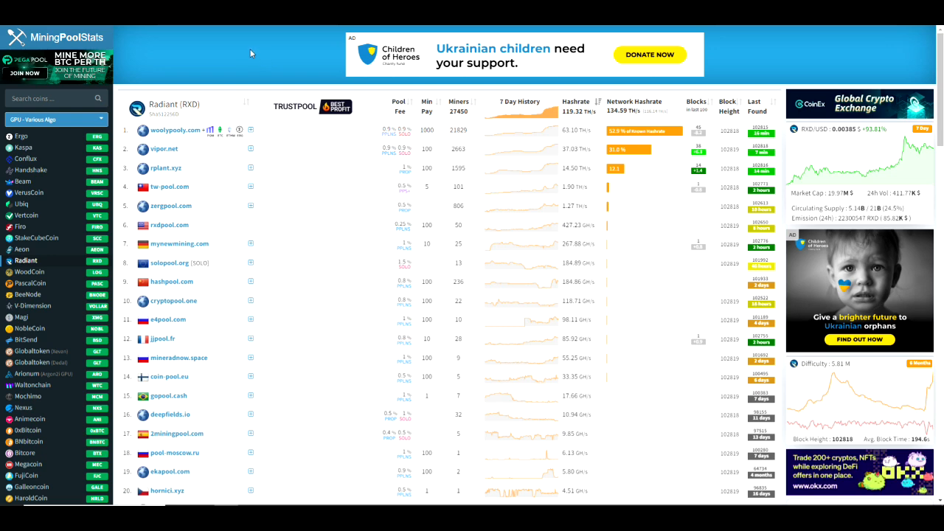
mouse_move(223, 50)
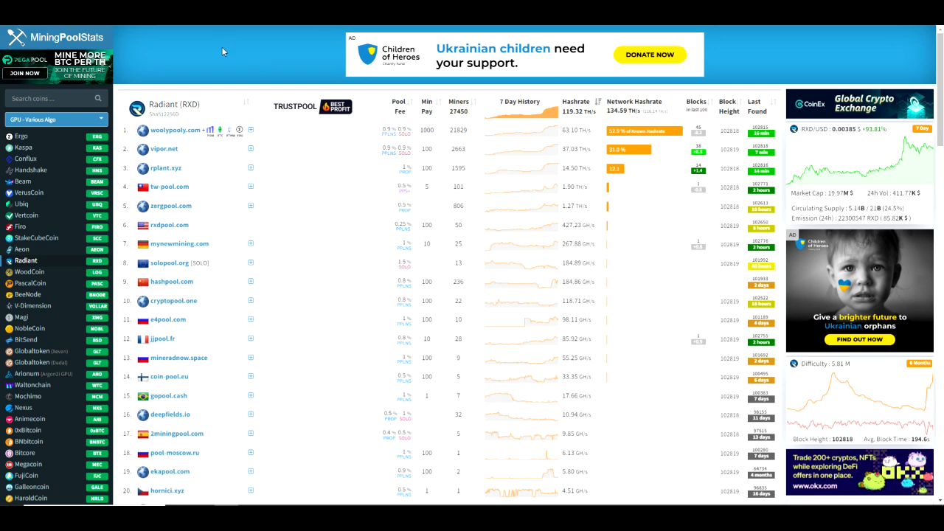
mouse_move(248, 62)
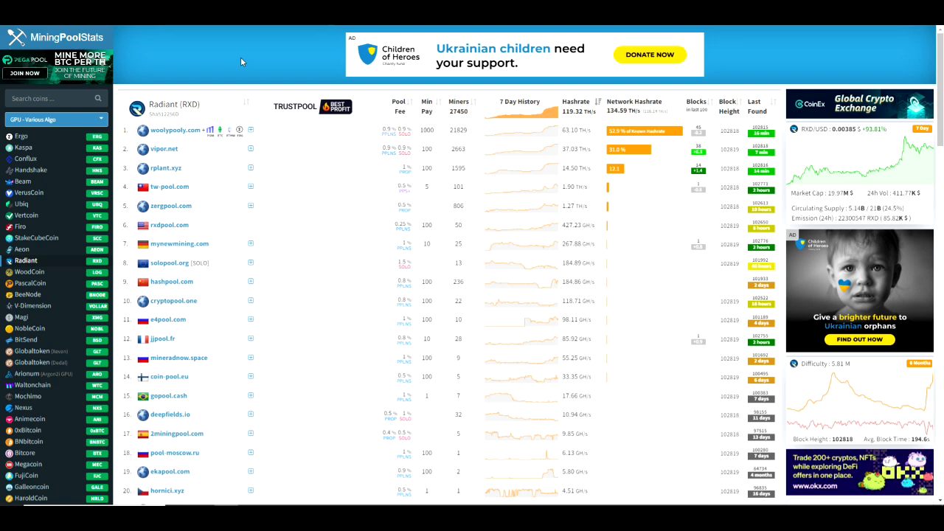
mouse_move(254, 65)
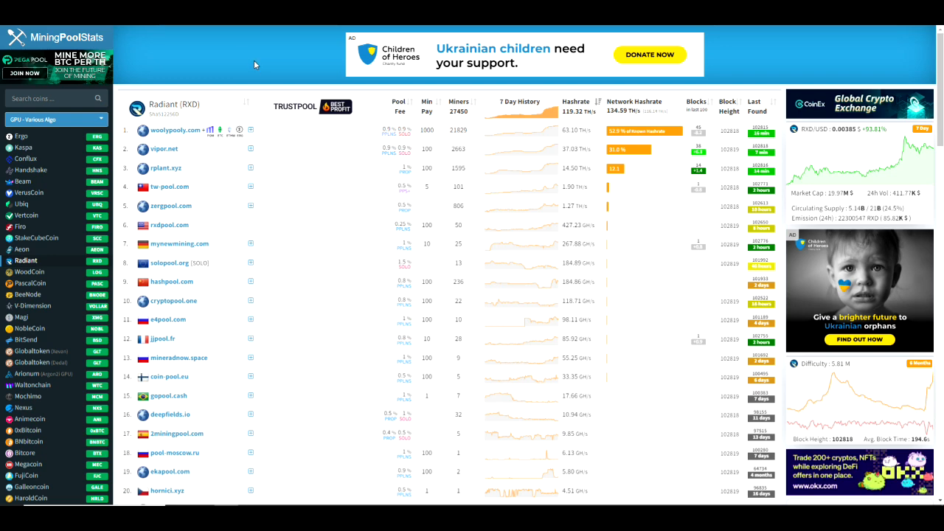
mouse_move(361, 77)
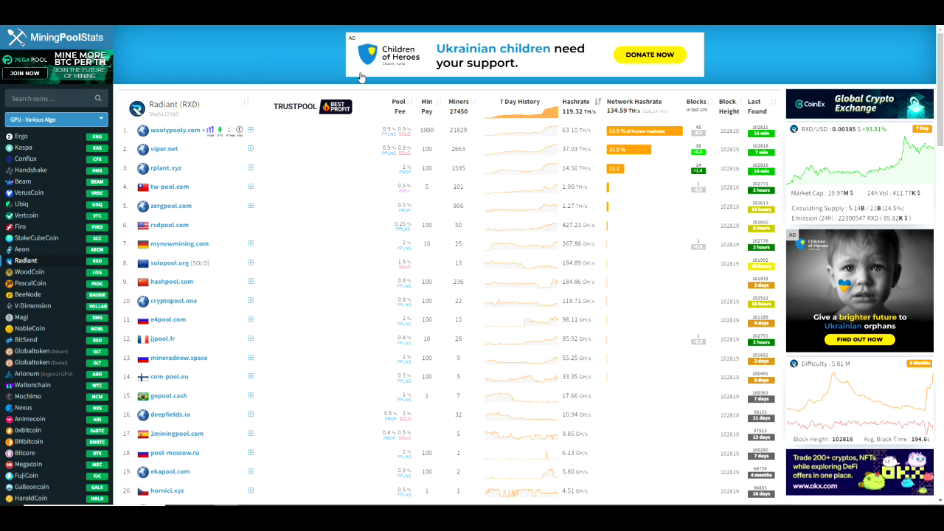